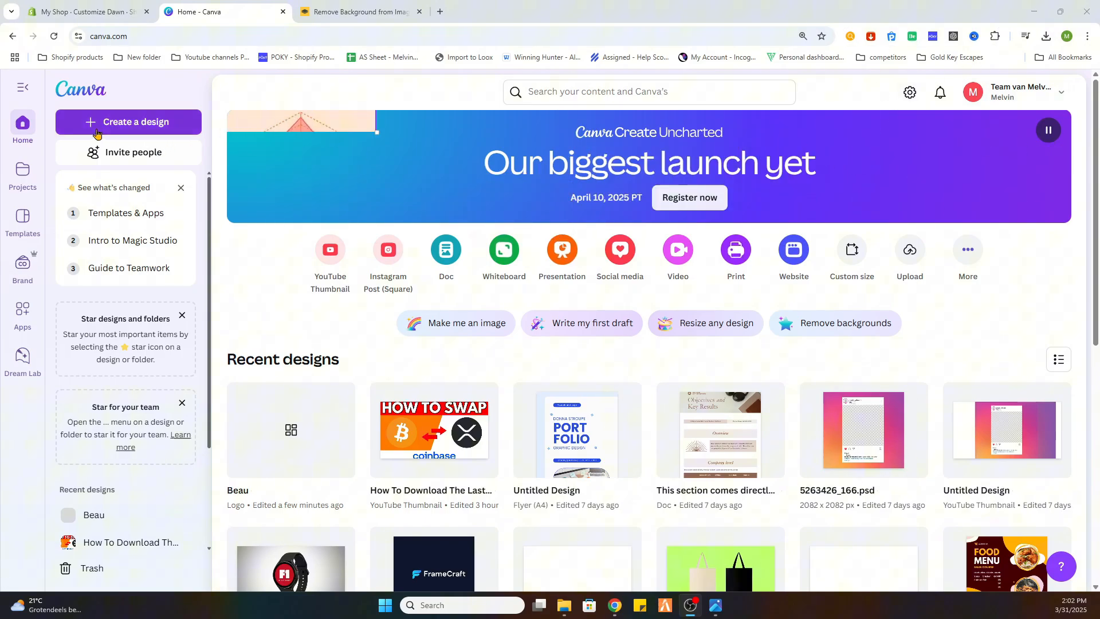
Start a new design and search the design types for "logo".
{"action": "left_click", "coordinate": [128, 122]}
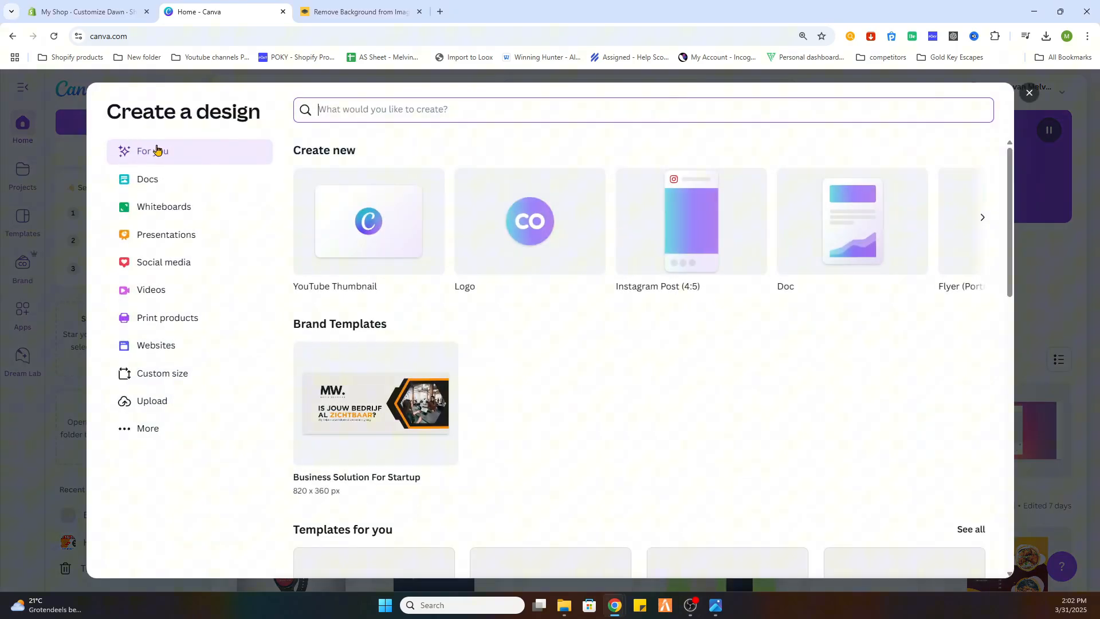
{"action": "mouse_move", "coordinate": [511, 174]}
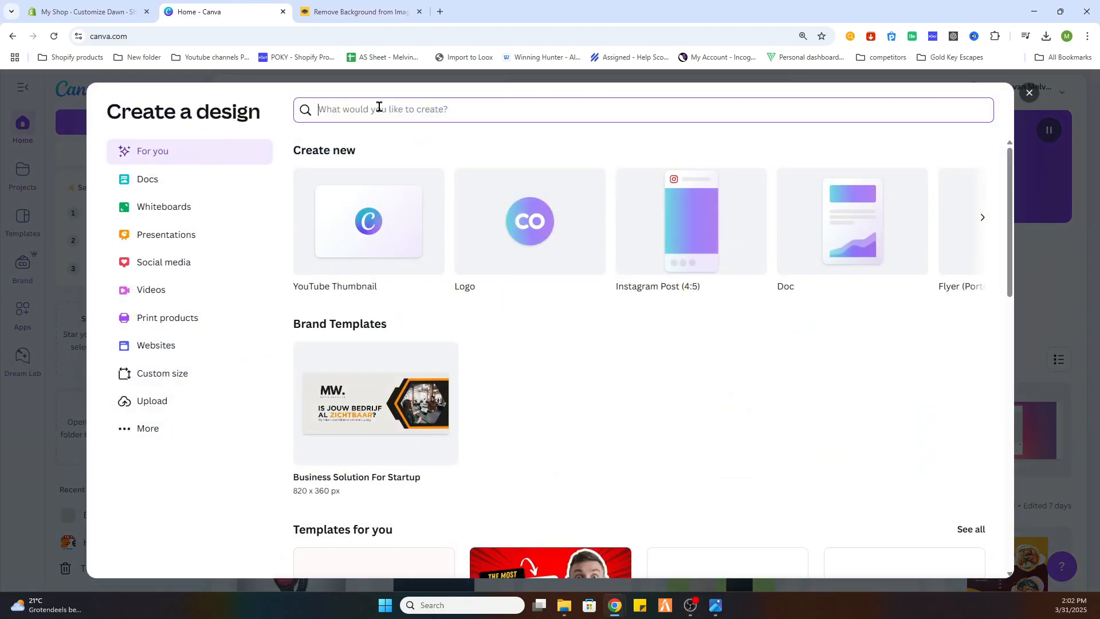
{"action": "type", "text": "logo"}
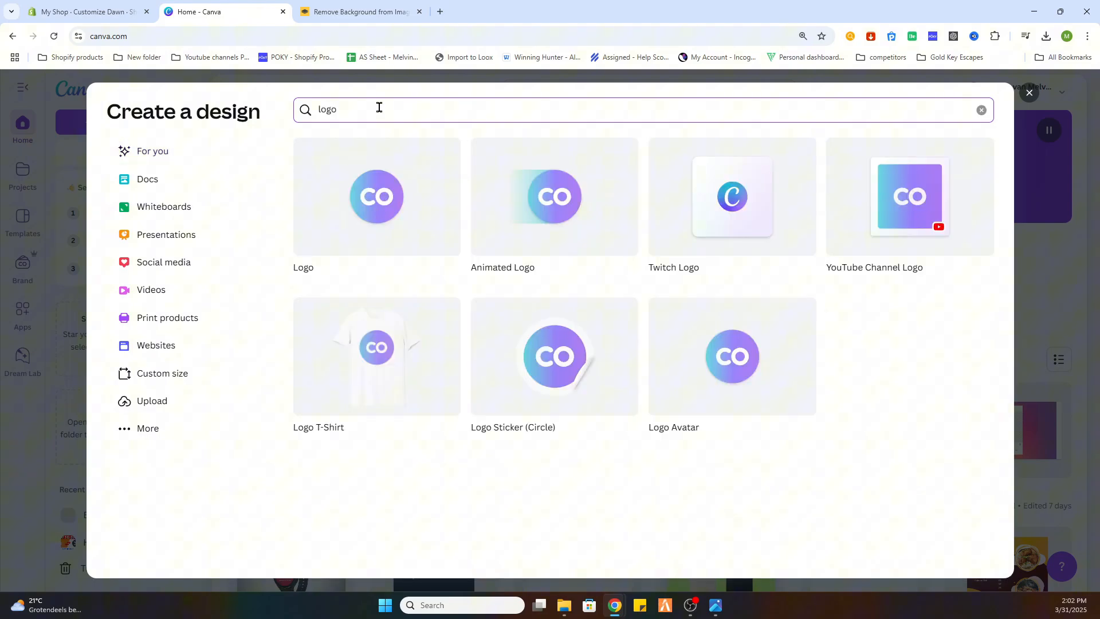
{"action": "mouse_move", "coordinate": [377, 196]}
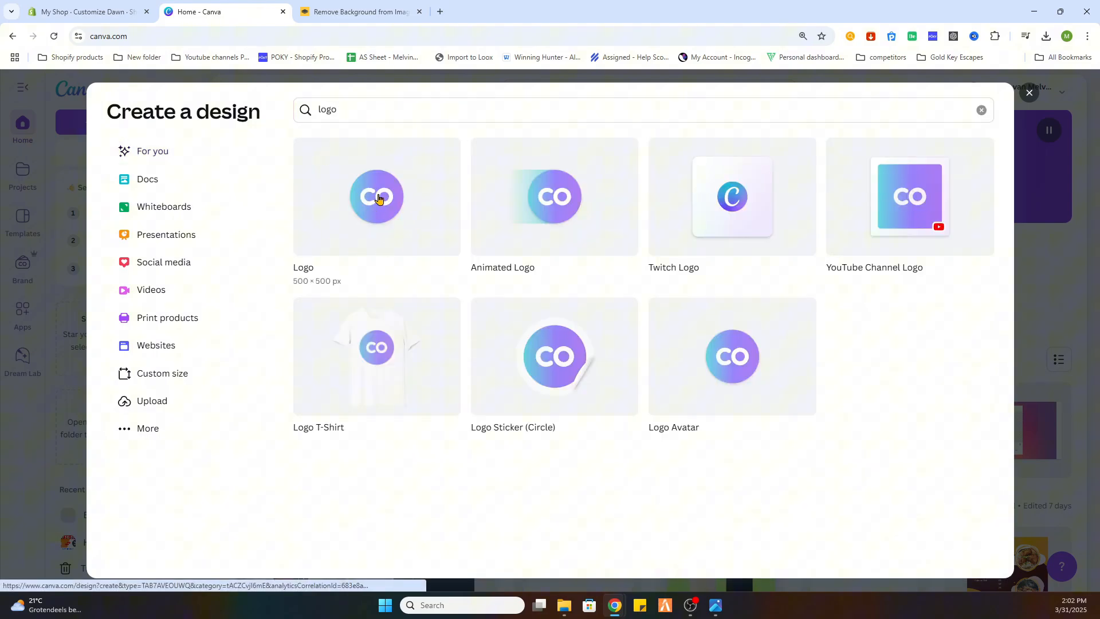
Create a Logo-format design and apply the black SPENCER streetwear template.
{"action": "left_click", "coordinate": [377, 196]}
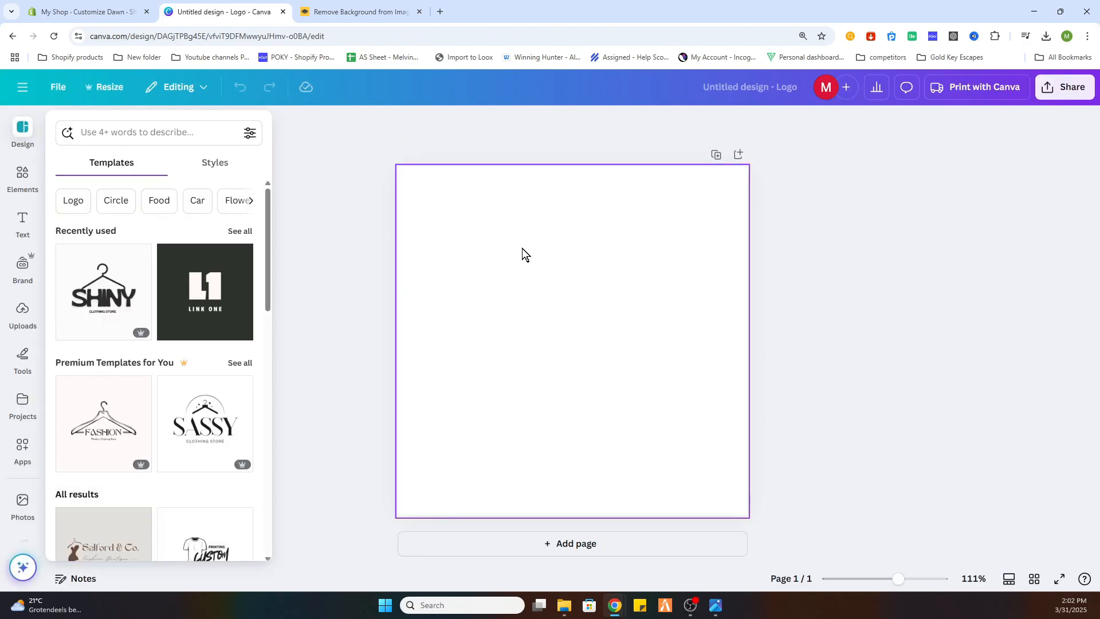
{"action": "mouse_move", "coordinate": [471, 348]}
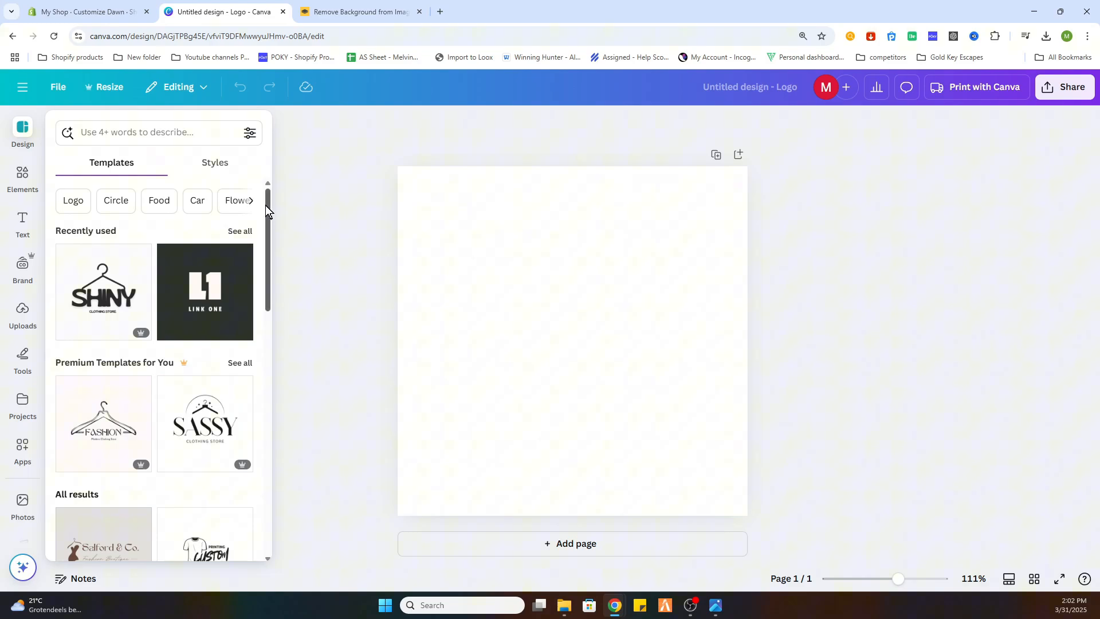
{"action": "scroll", "scroll_direction": "down", "scroll_amount": 3}
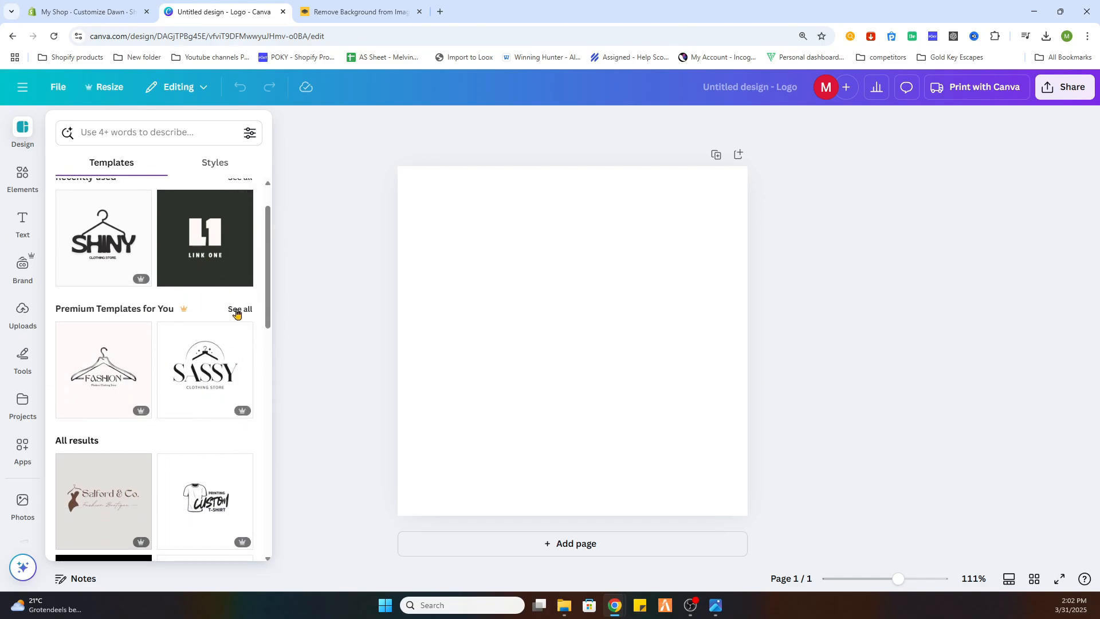
{"action": "scroll", "scroll_direction": "down", "scroll_amount": 3}
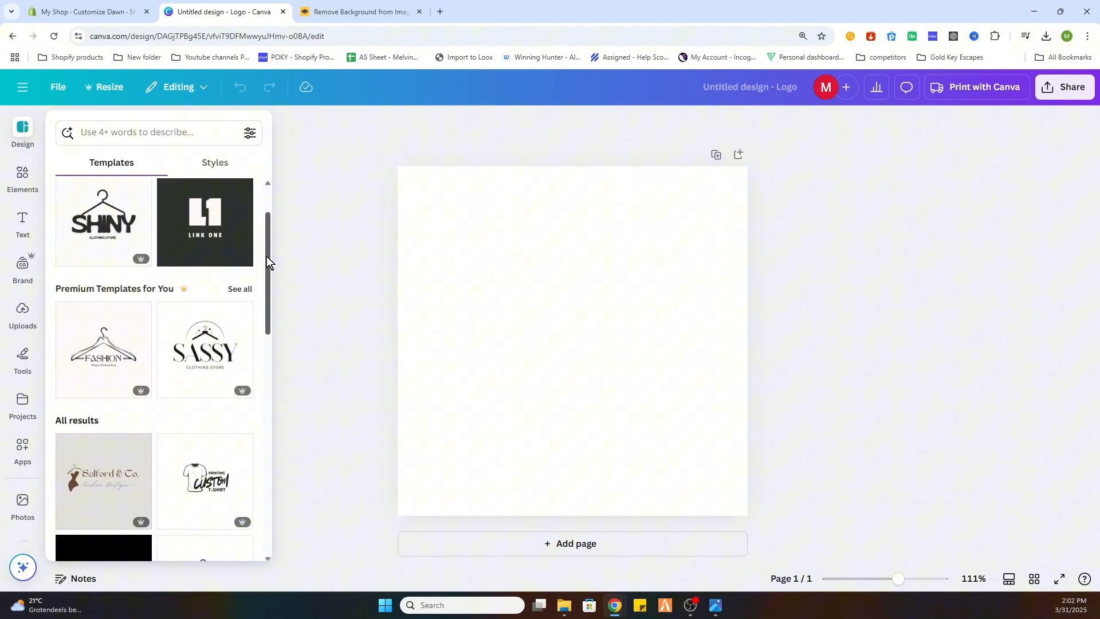
{"action": "scroll", "scroll_direction": "down", "scroll_amount": 3}
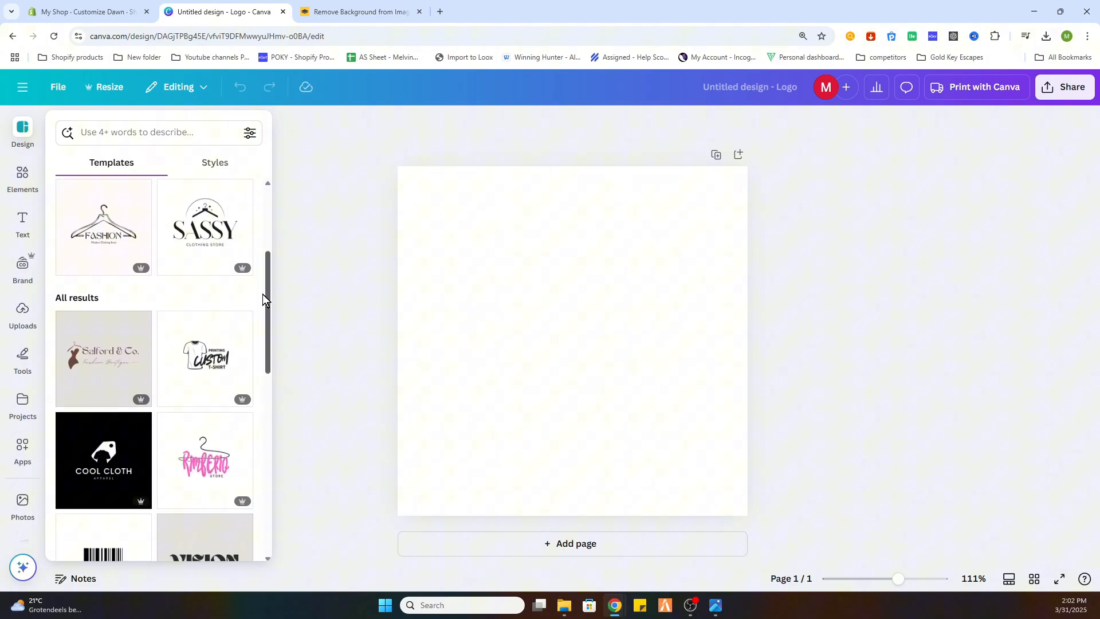
{"action": "scroll", "scroll_direction": "down", "scroll_amount": 3}
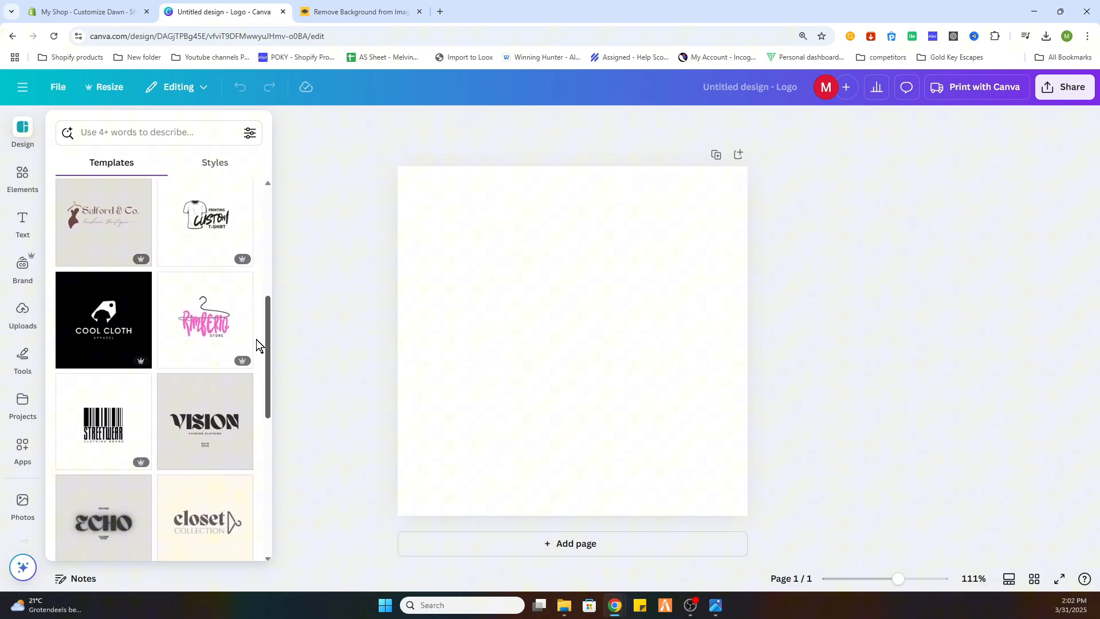
{"action": "scroll", "scroll_direction": "down", "scroll_amount": 3}
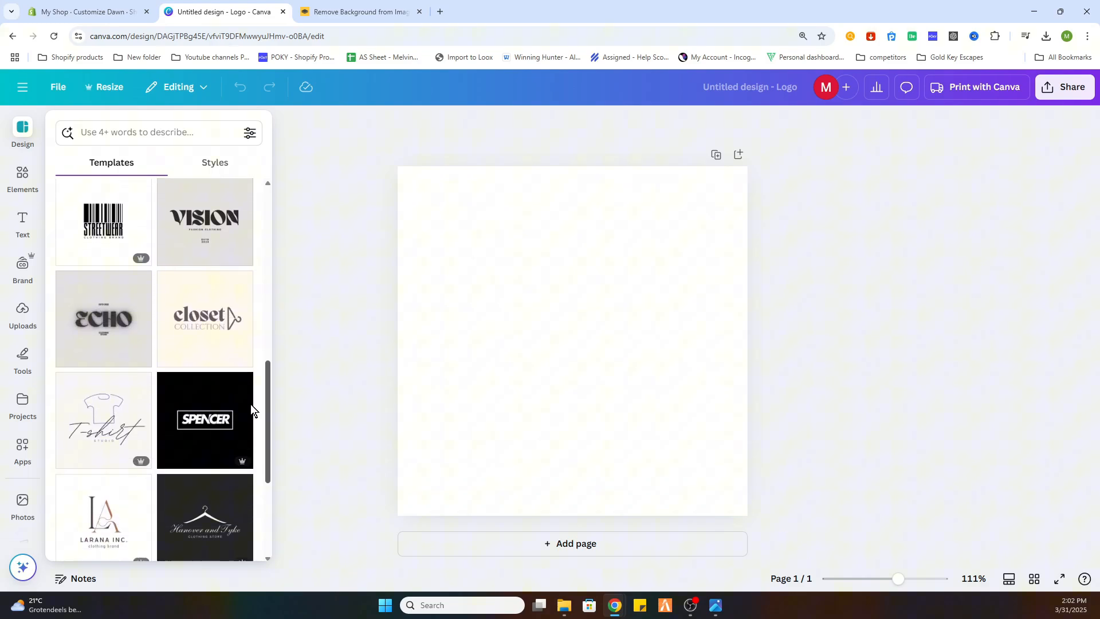
{"action": "scroll", "scroll_direction": "down", "scroll_amount": 3}
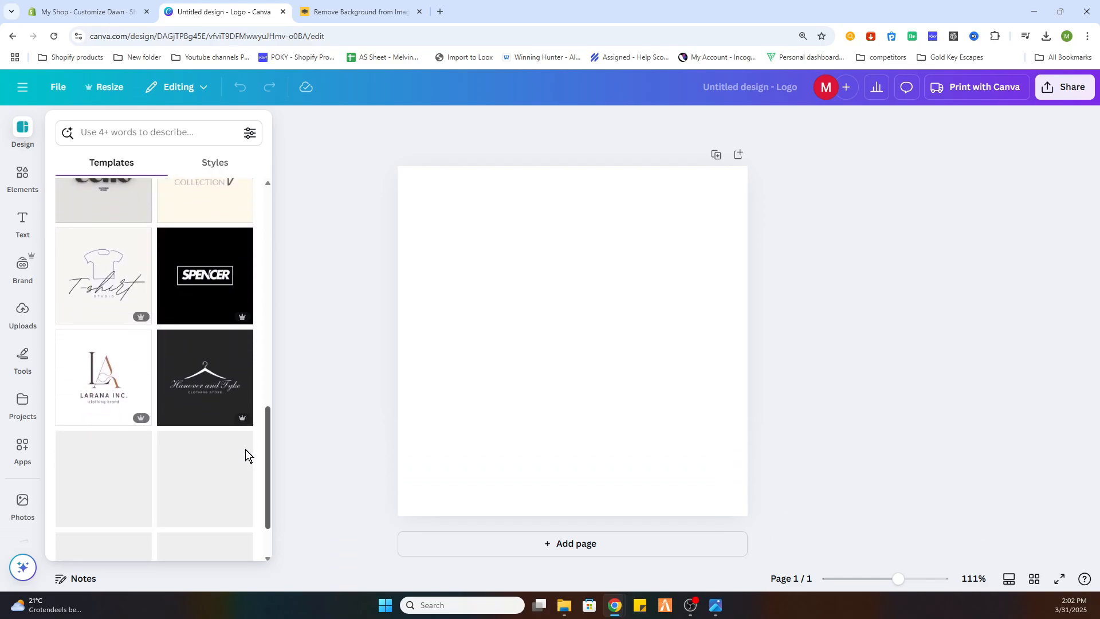
{"action": "left_click", "coordinate": [204, 275]}
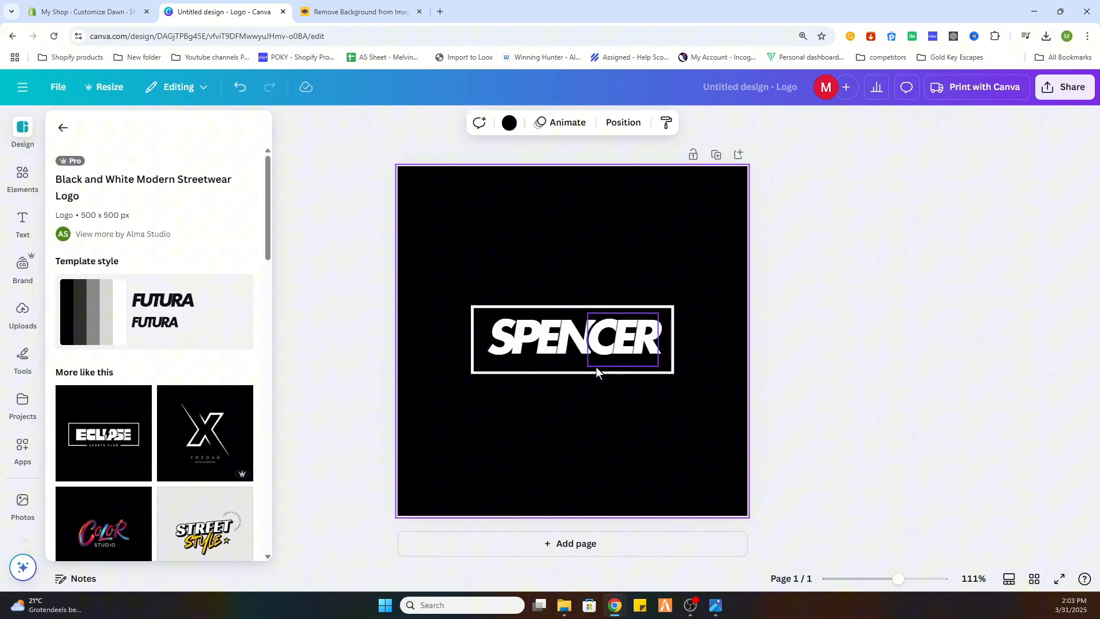
Replace the SPENCER wording with BEAU, enlarged and centred within its frame.
{"action": "left_click", "coordinate": [569, 287]}
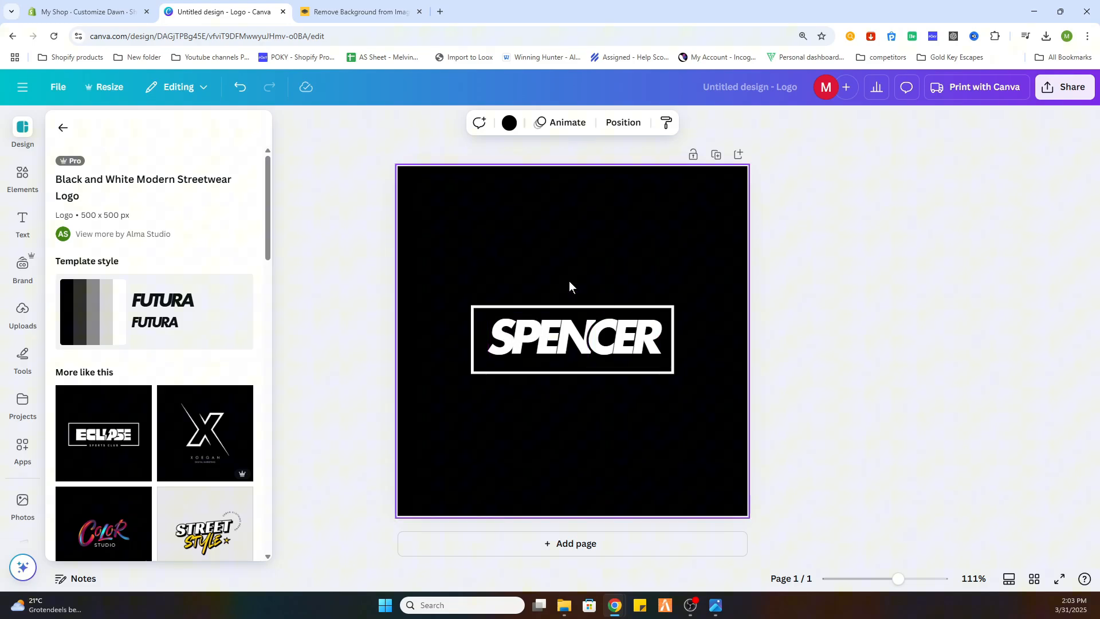
{"action": "double_click", "coordinate": [571, 340]}
{"action": "type", "text": "BEAU"}
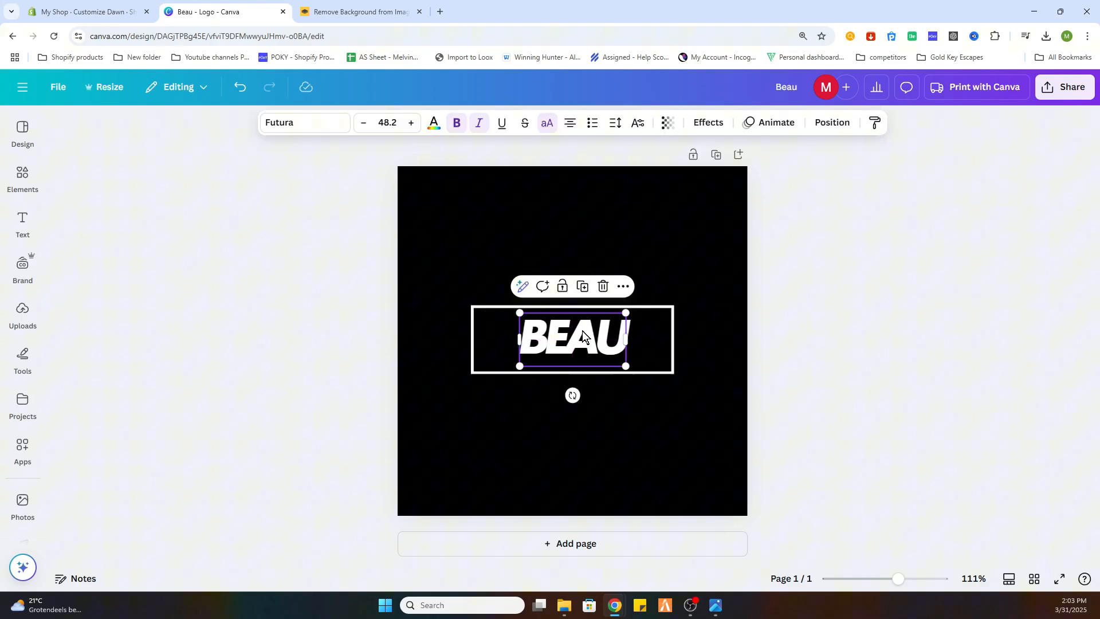
{"action": "left_click_drag", "start_coordinate": [626, 366], "coordinate": [651, 379]}
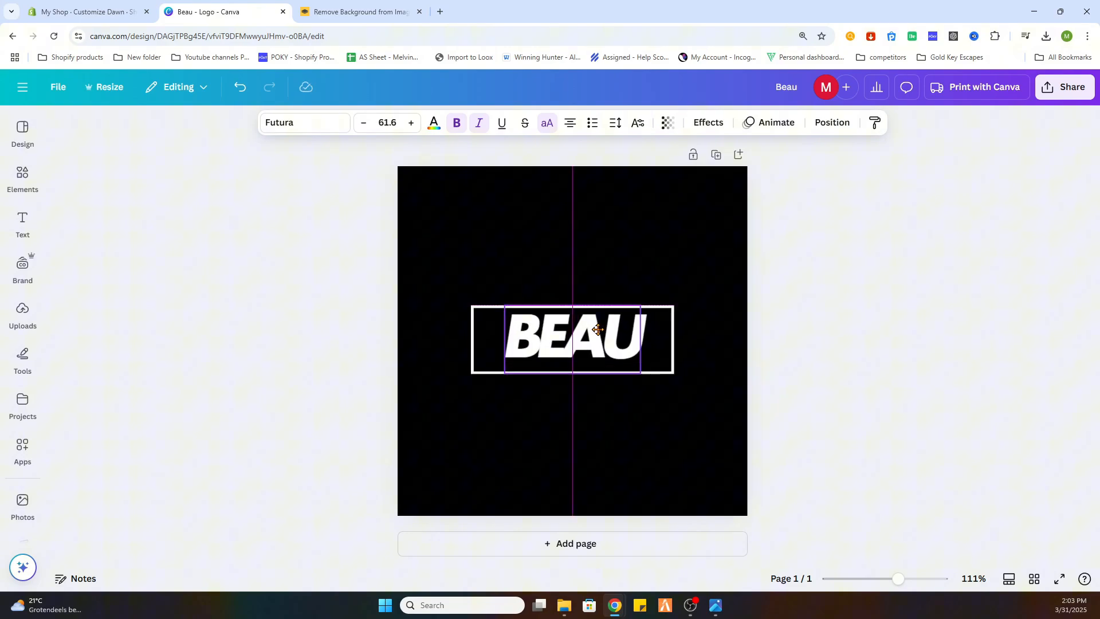
{"action": "left_click_drag", "start_coordinate": [596, 330], "coordinate": [599, 334]}
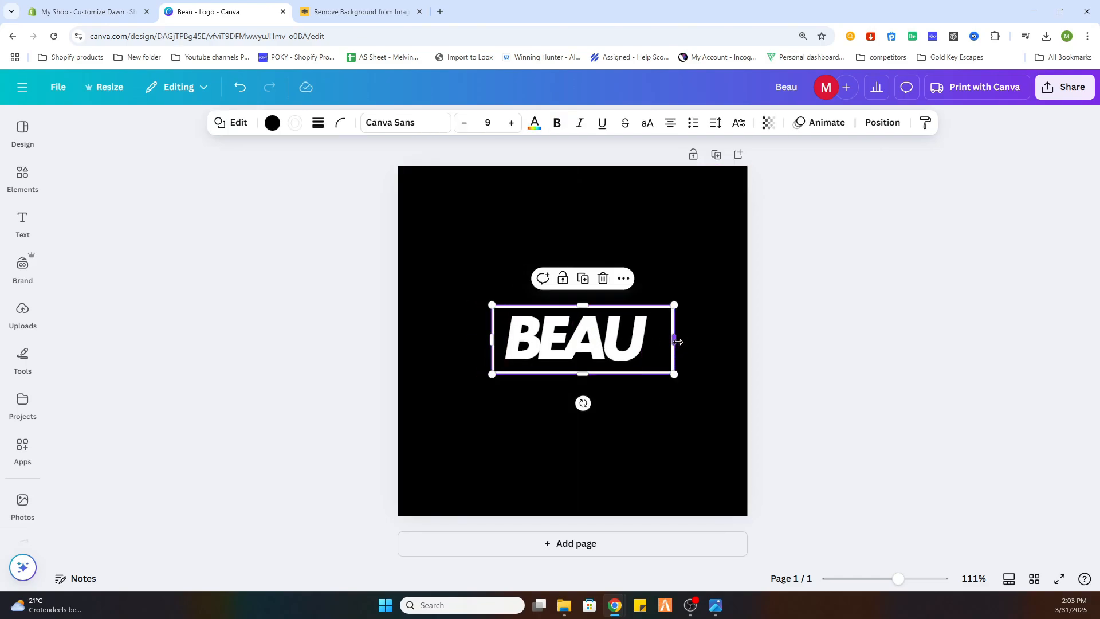
Tighten the white rectangle frame to fit BEAU and centre the logo on the page.
{"action": "left_click_drag", "start_coordinate": [674, 341], "coordinate": [660, 341]}
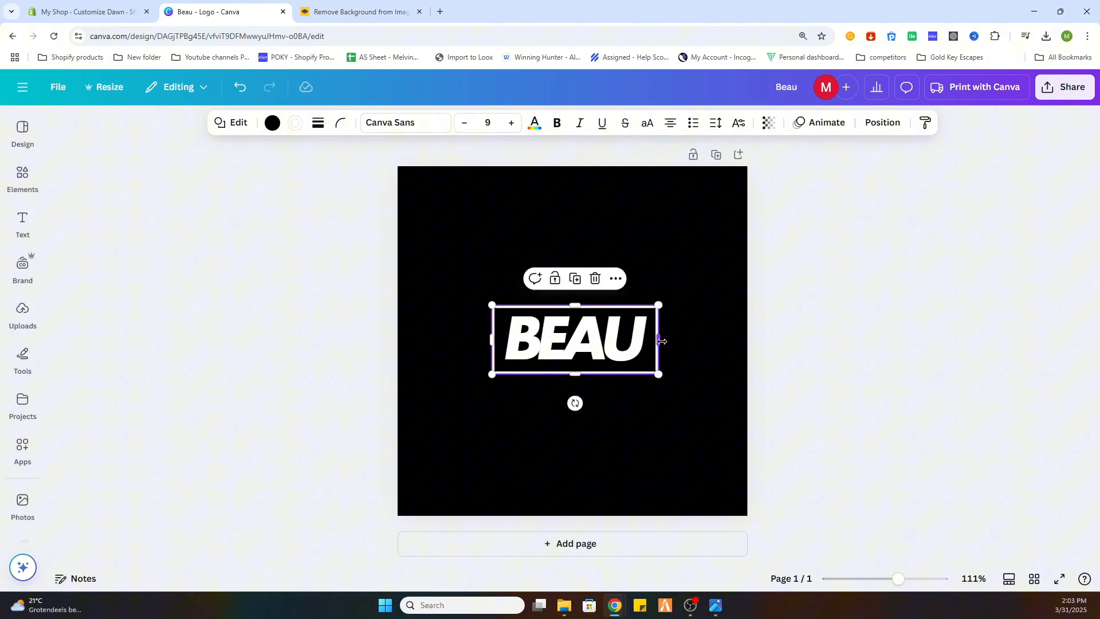
{"action": "left_click_drag", "start_coordinate": [660, 341], "coordinate": [642, 340]}
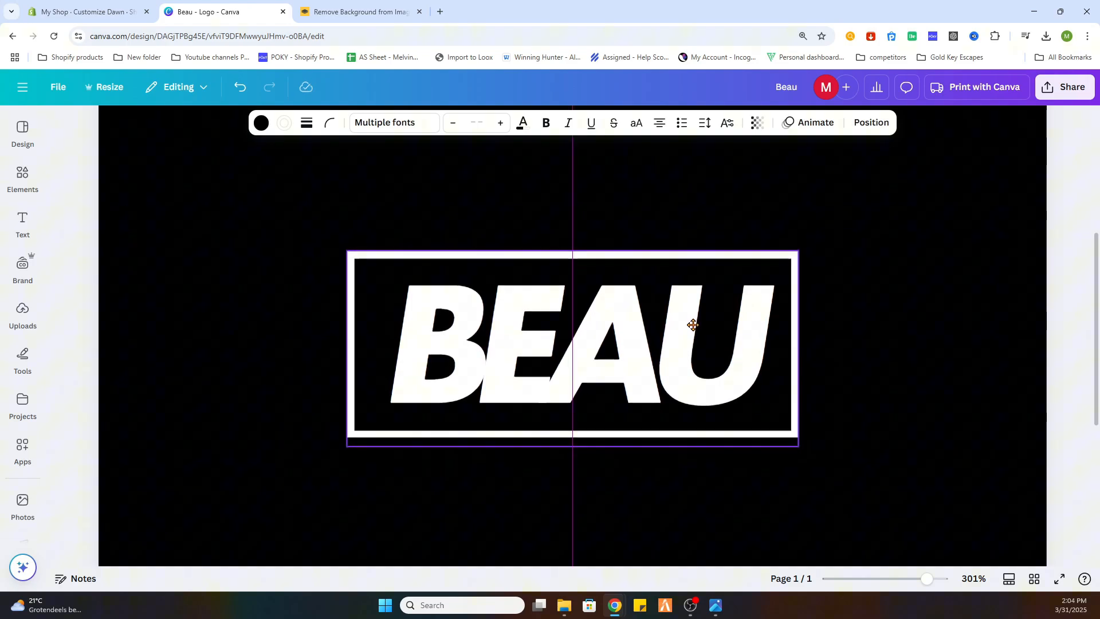
{"action": "left_click_drag", "start_coordinate": [927, 578], "coordinate": [911, 578]}
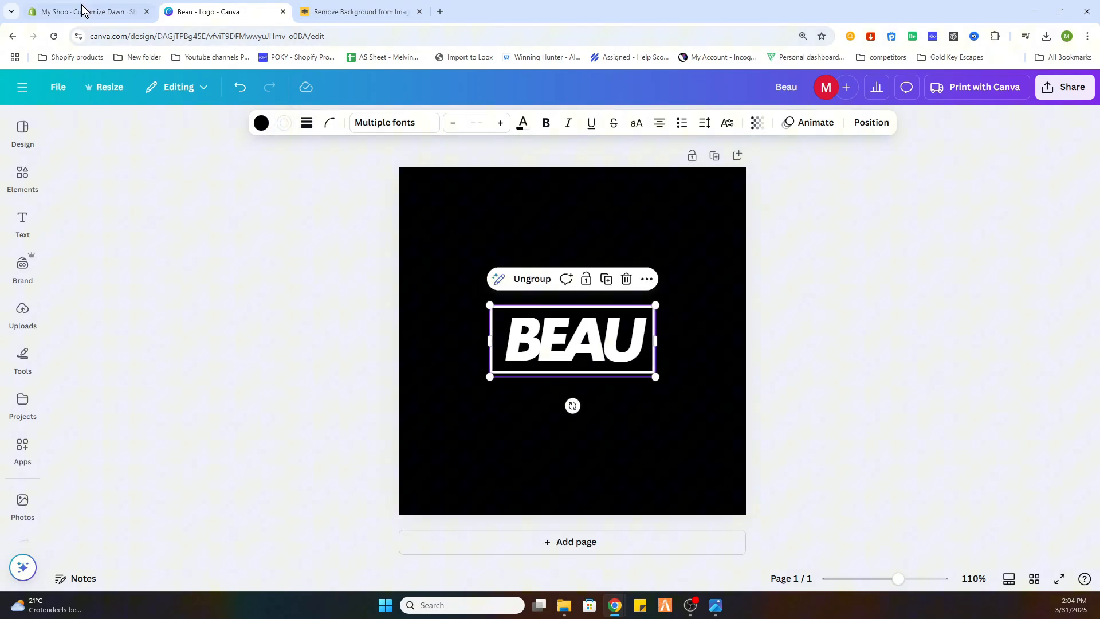
{"action": "left_click", "coordinate": [83, 12]}
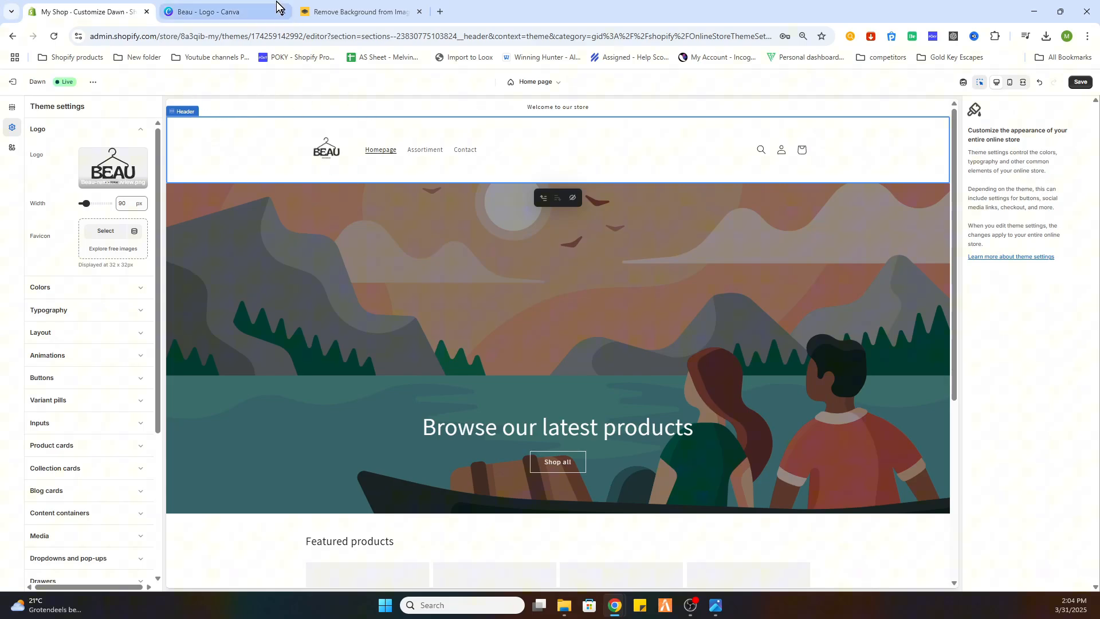
{"action": "left_click", "coordinate": [204, 12]}
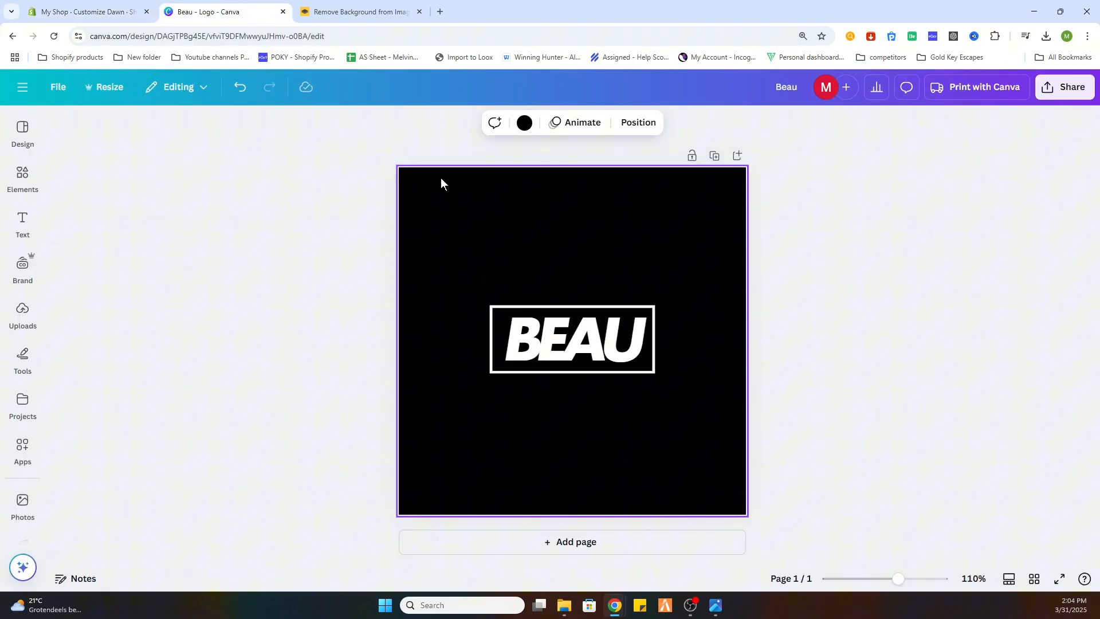
Colour the BEAU wordmark orange.
{"action": "left_click", "coordinate": [571, 339]}
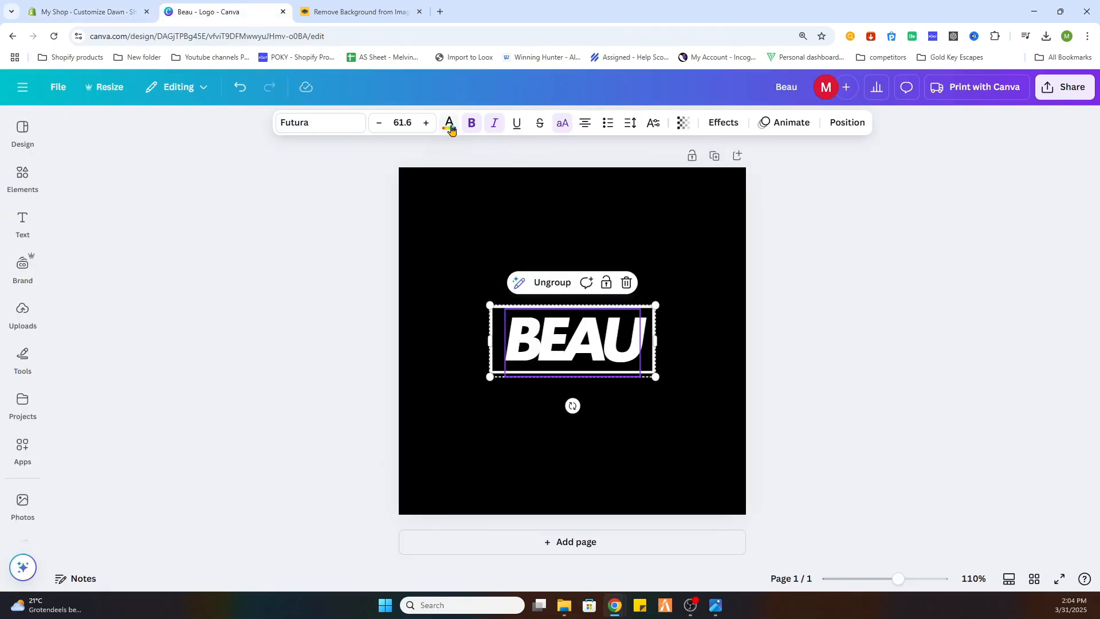
{"action": "left_click", "coordinate": [138, 369]}
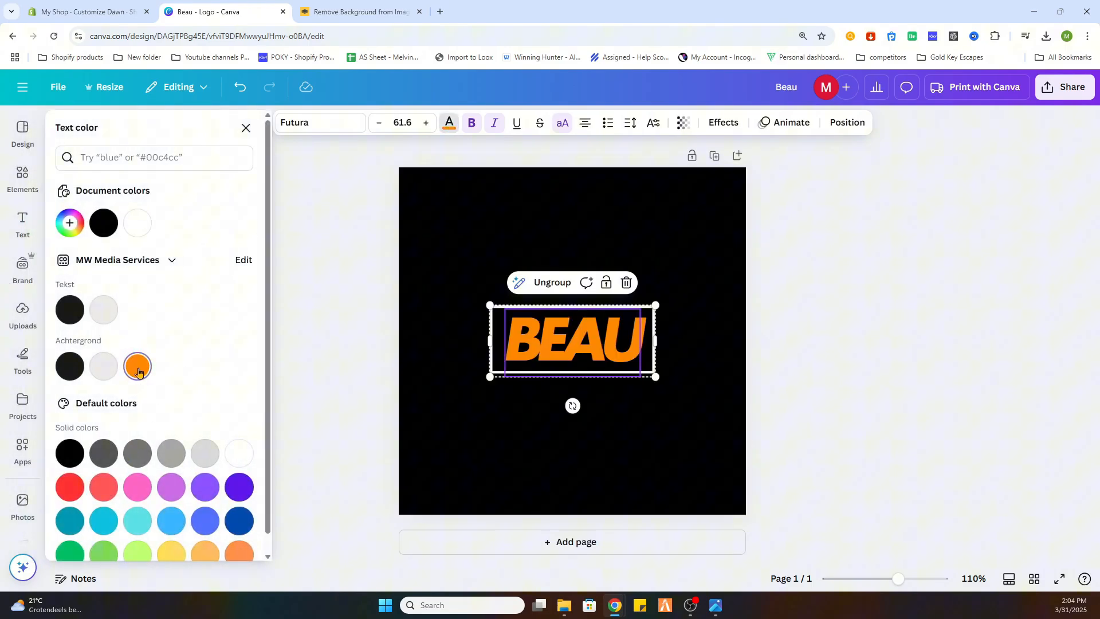
{"action": "left_click", "coordinate": [138, 366]}
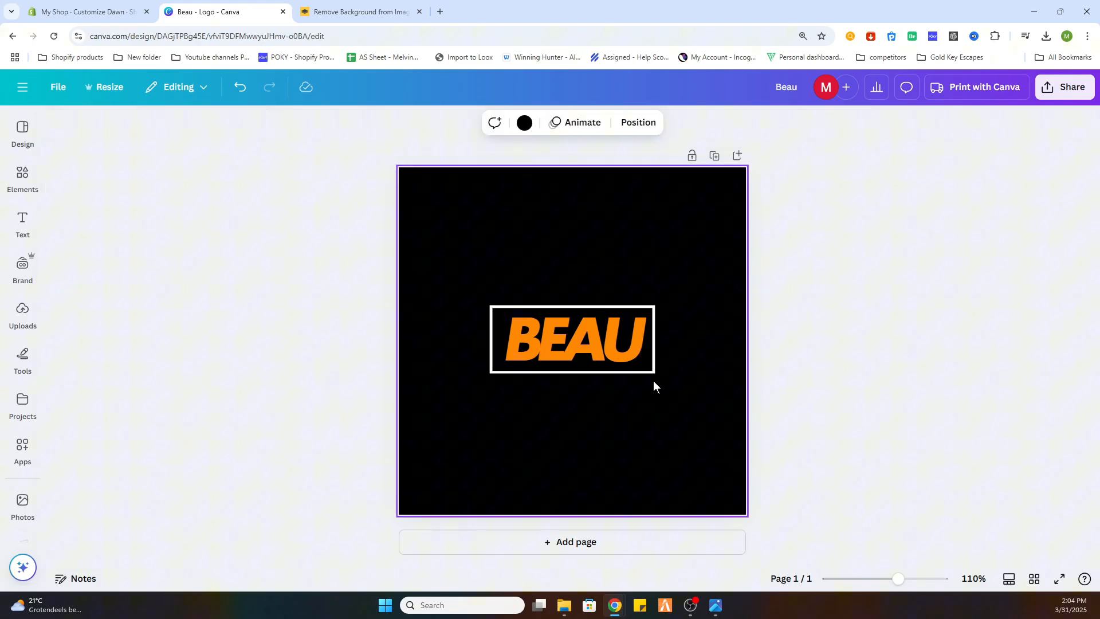
Ungroup the logo and make the rectangle border orange as well.
{"action": "left_click", "coordinate": [571, 340]}
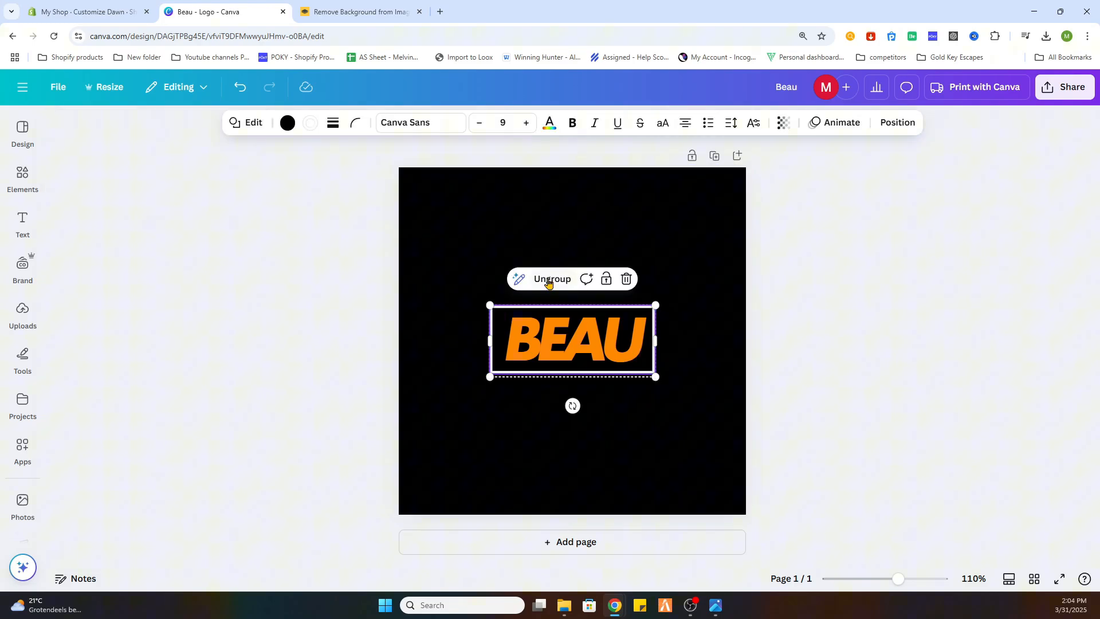
{"action": "left_click", "coordinate": [554, 279]}
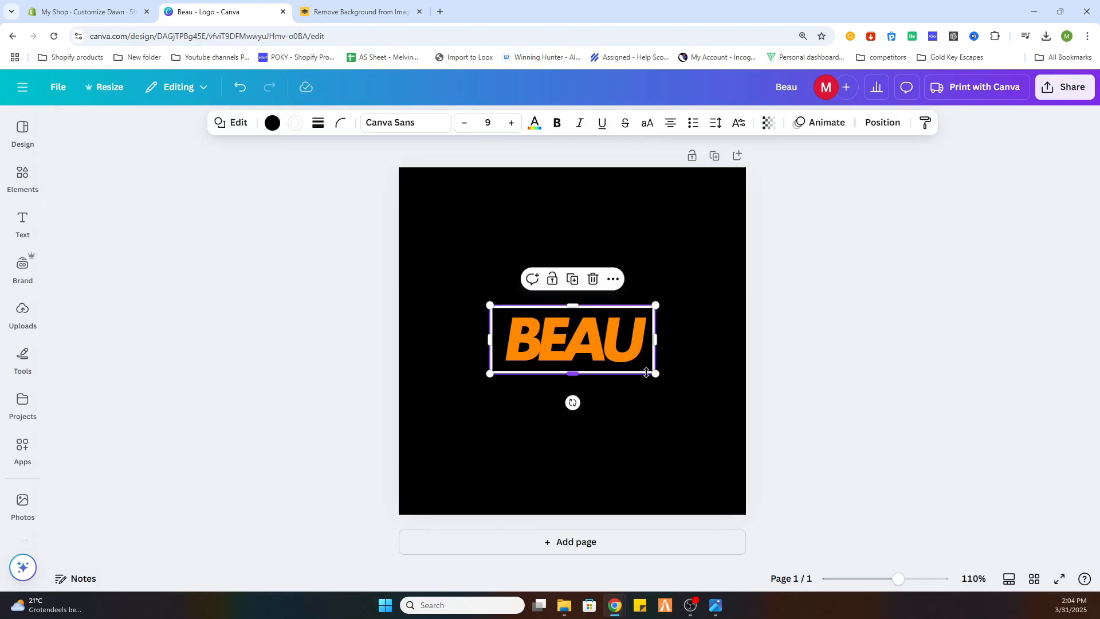
{"action": "mouse_move", "coordinate": [295, 124]}
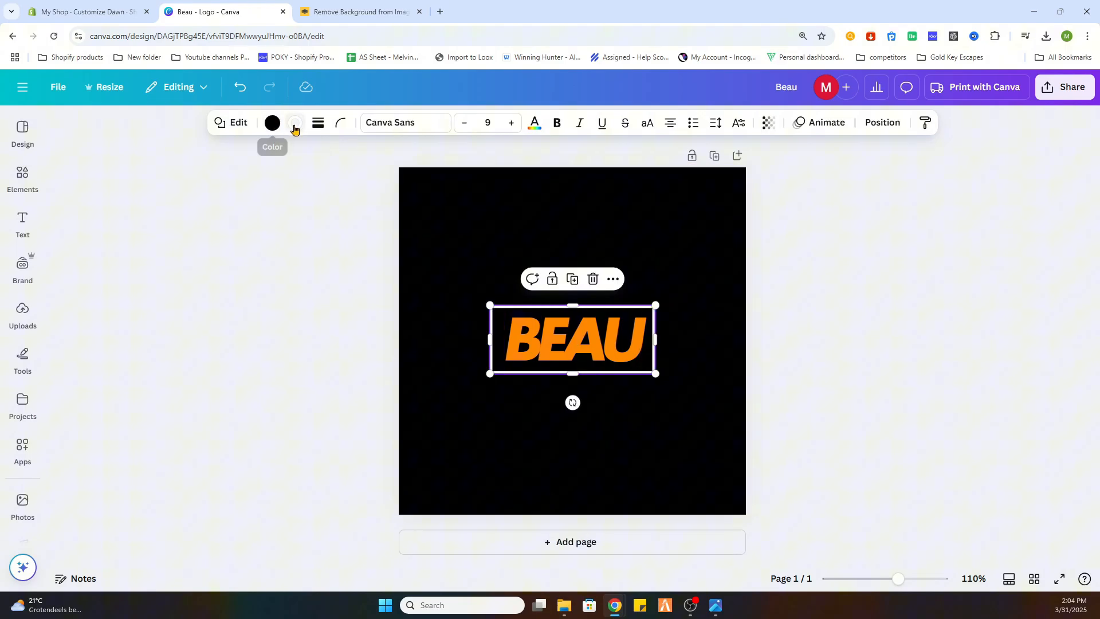
{"action": "left_click", "coordinate": [295, 123]}
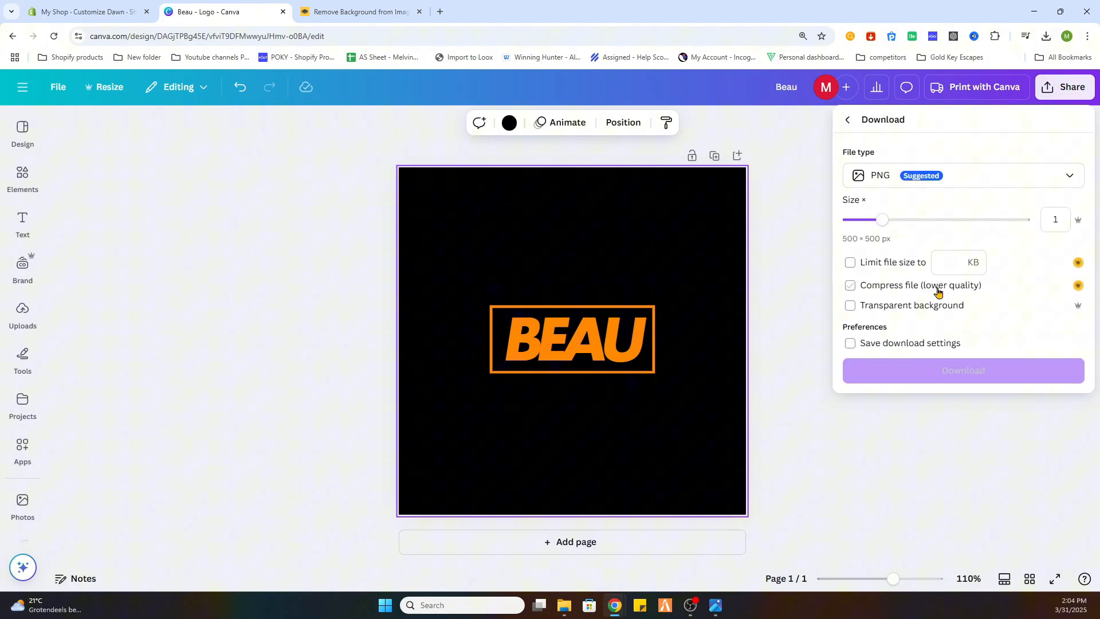
Download the orange BEAU logo as a transparent-background PNG.
{"action": "left_click", "coordinate": [849, 285]}
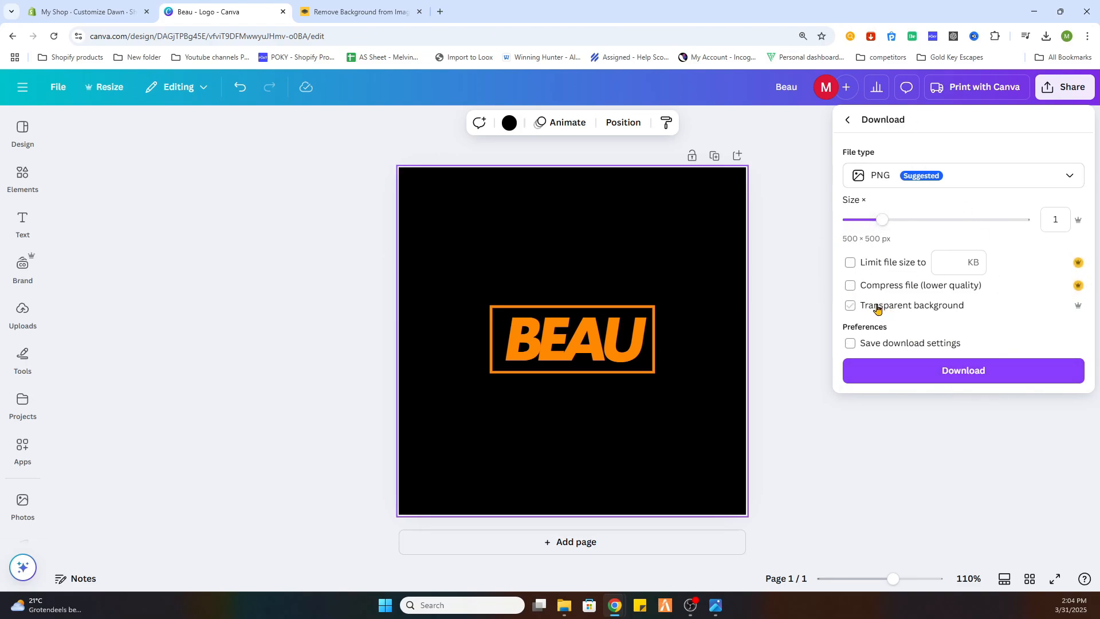
{"action": "left_click", "coordinate": [849, 304]}
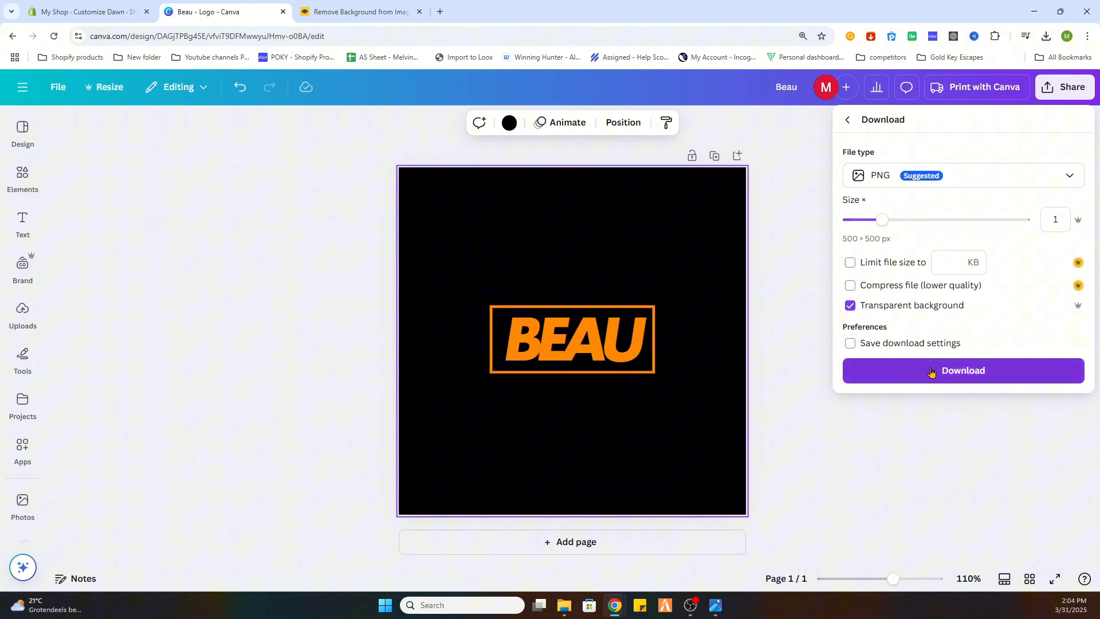
{"action": "left_click", "coordinate": [963, 370]}
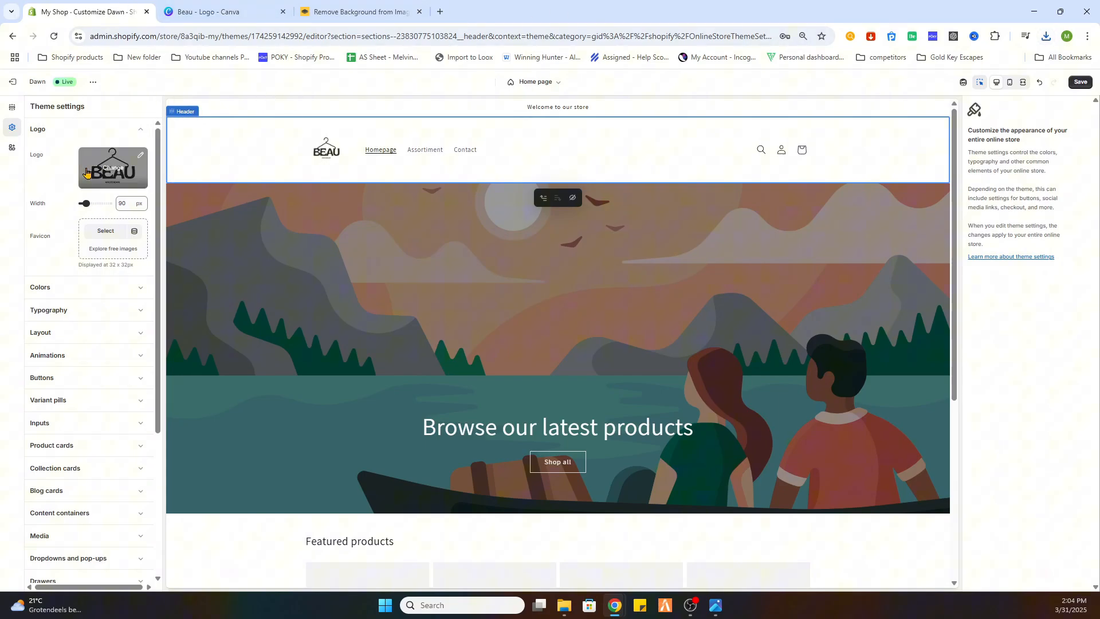
Upload Beau_1.png from the library picker and set it as the header logo.
{"action": "left_click", "coordinate": [112, 169]}
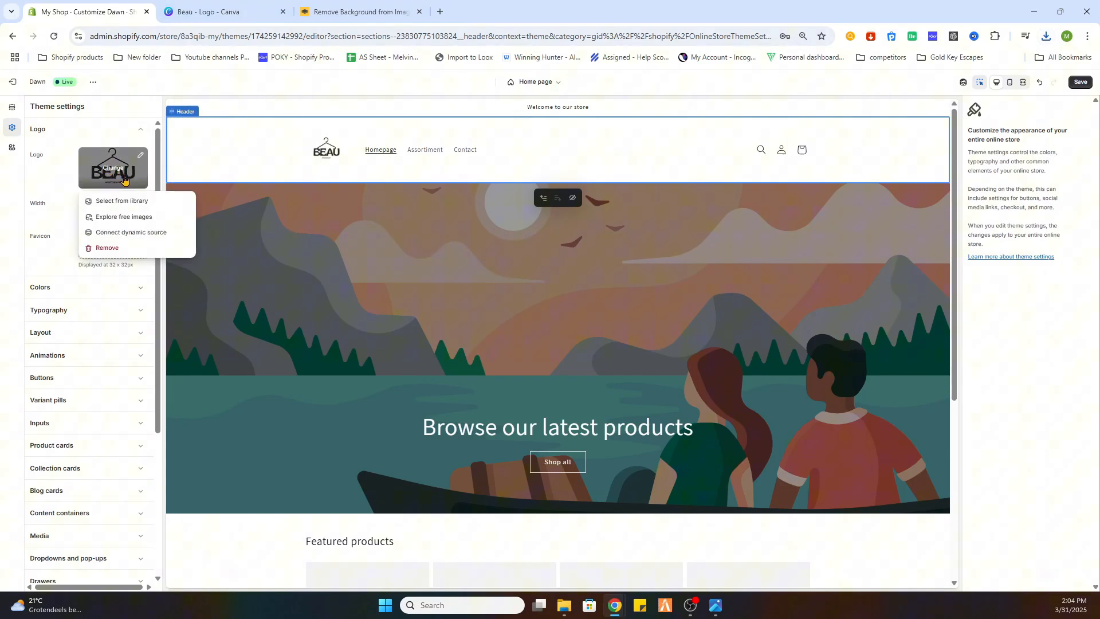
{"action": "left_click", "coordinate": [120, 202]}
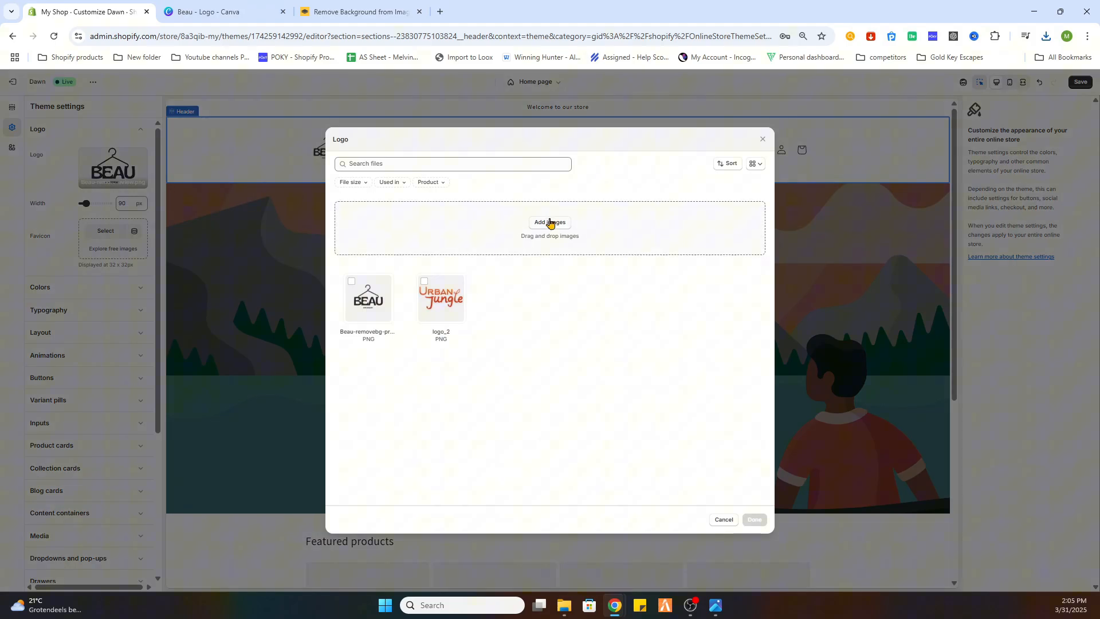
{"action": "left_click", "coordinate": [550, 223]}
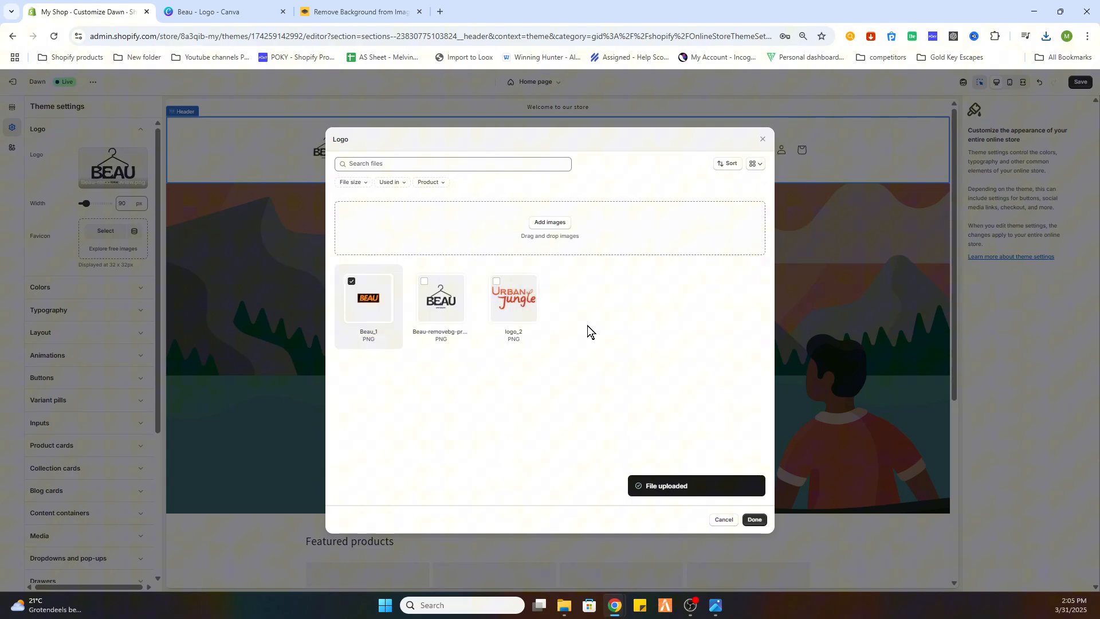
{"action": "left_click", "coordinate": [754, 519]}
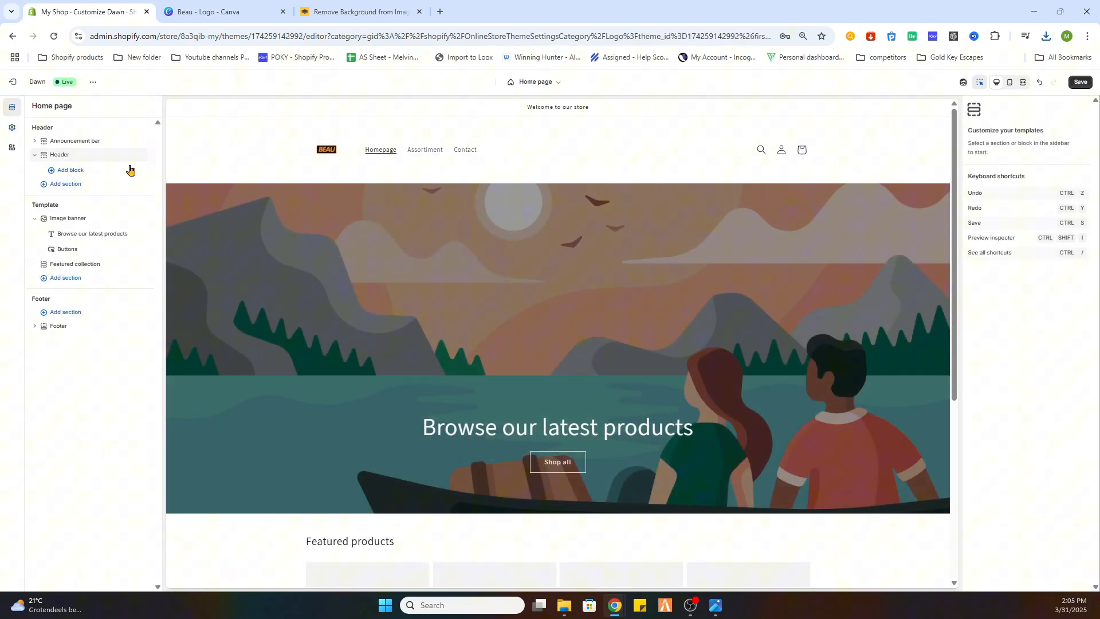
Raise the header logo width slider to 240 px.
{"action": "left_click", "coordinate": [12, 127]}
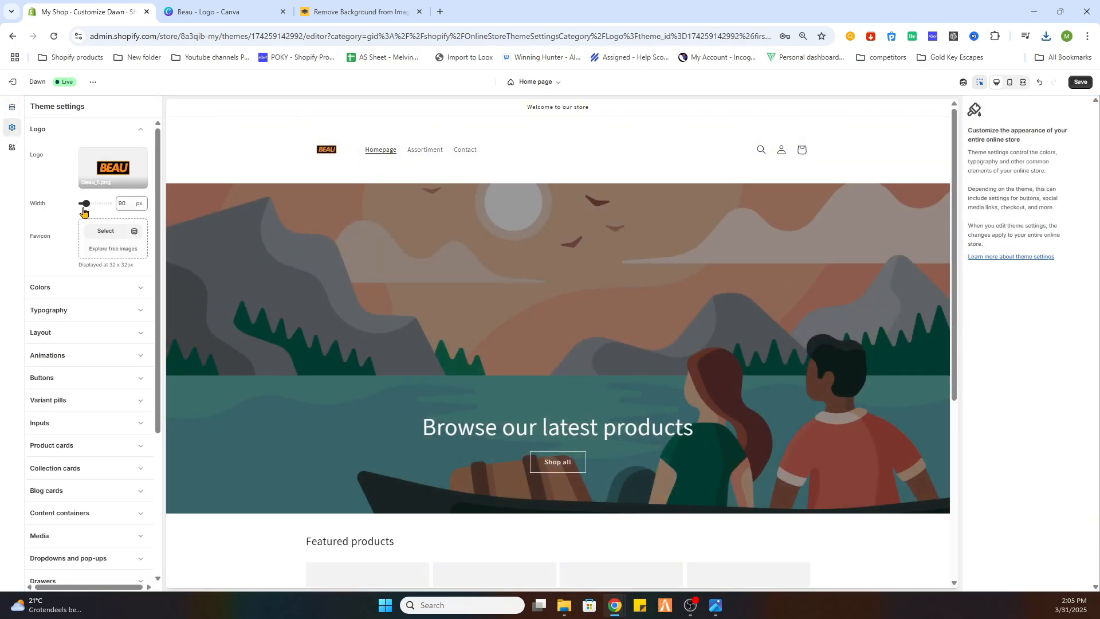
{"action": "left_click_drag", "start_coordinate": [84, 205], "coordinate": [87, 205]}
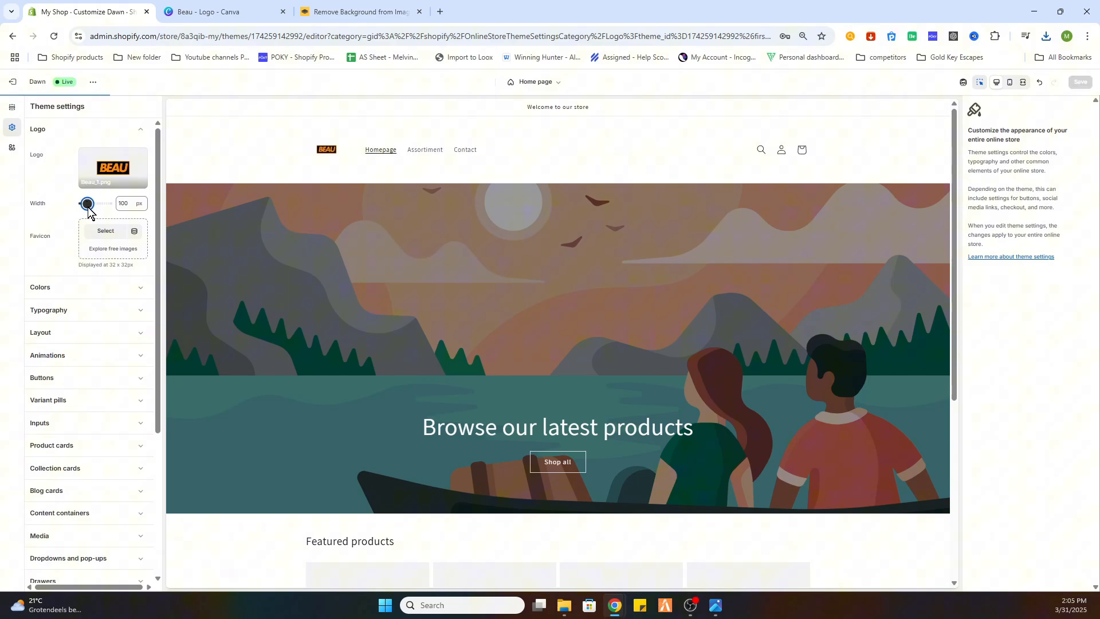
{"action": "left_click_drag", "start_coordinate": [87, 204], "coordinate": [101, 204]}
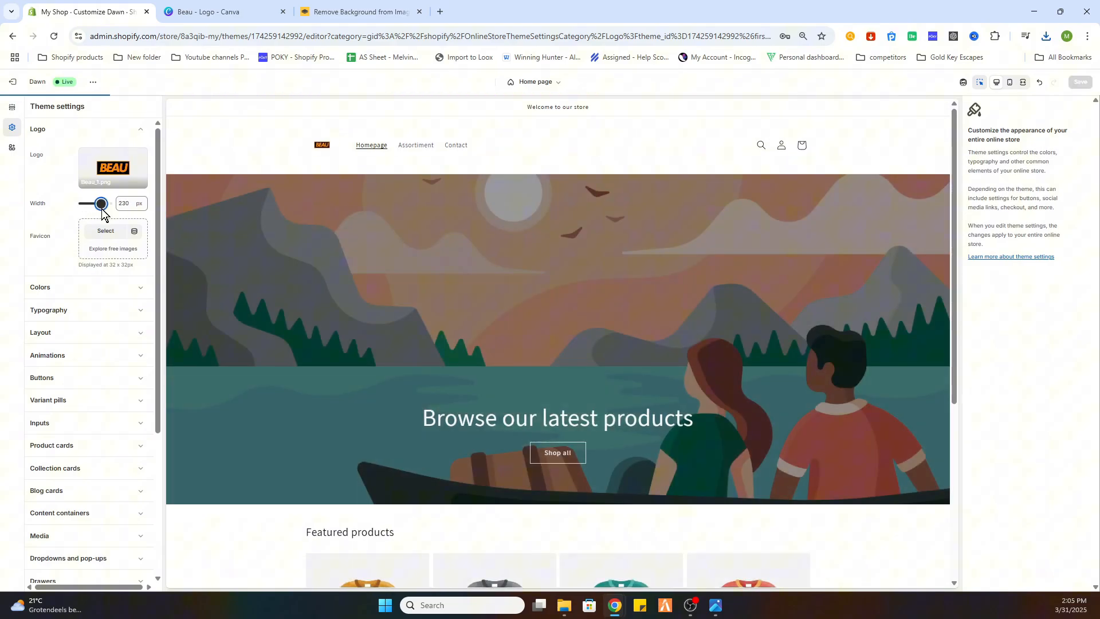
{"action": "left_click_drag", "start_coordinate": [100, 204], "coordinate": [103, 204]}
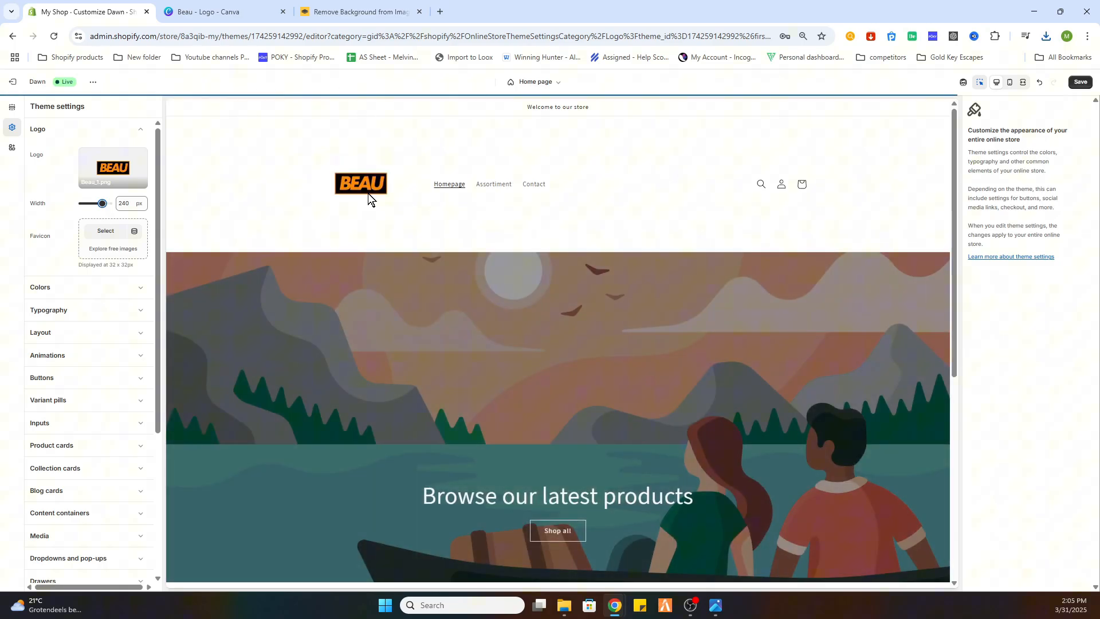
{"action": "mouse_move", "coordinate": [403, 261]}
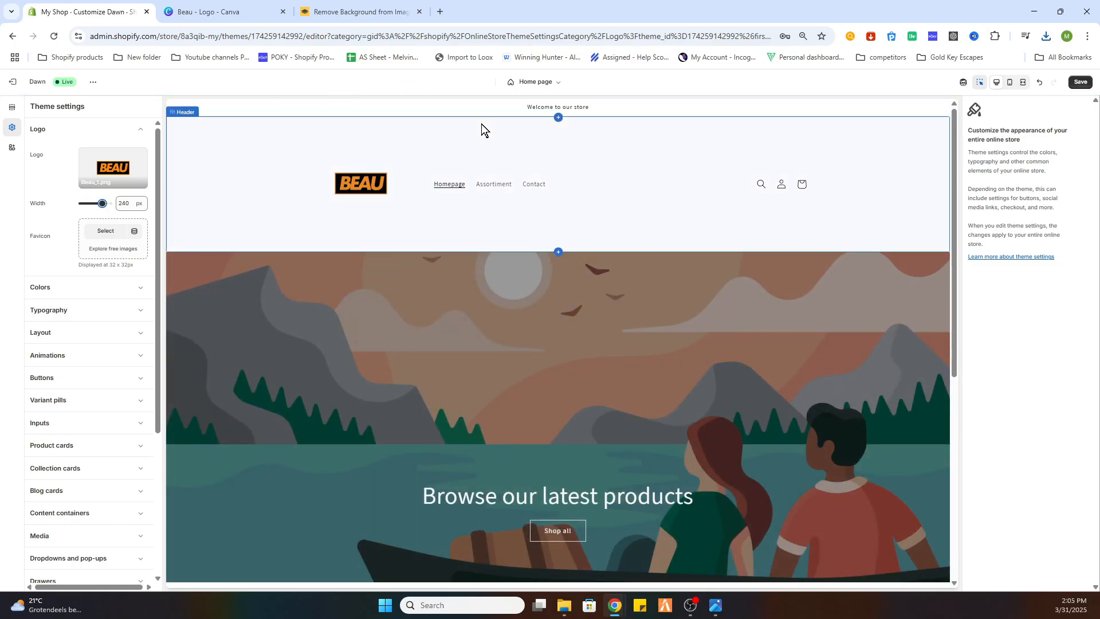
Resize the square BEAU design to the 1440 × 161 px banner size.
{"action": "left_click", "coordinate": [217, 12]}
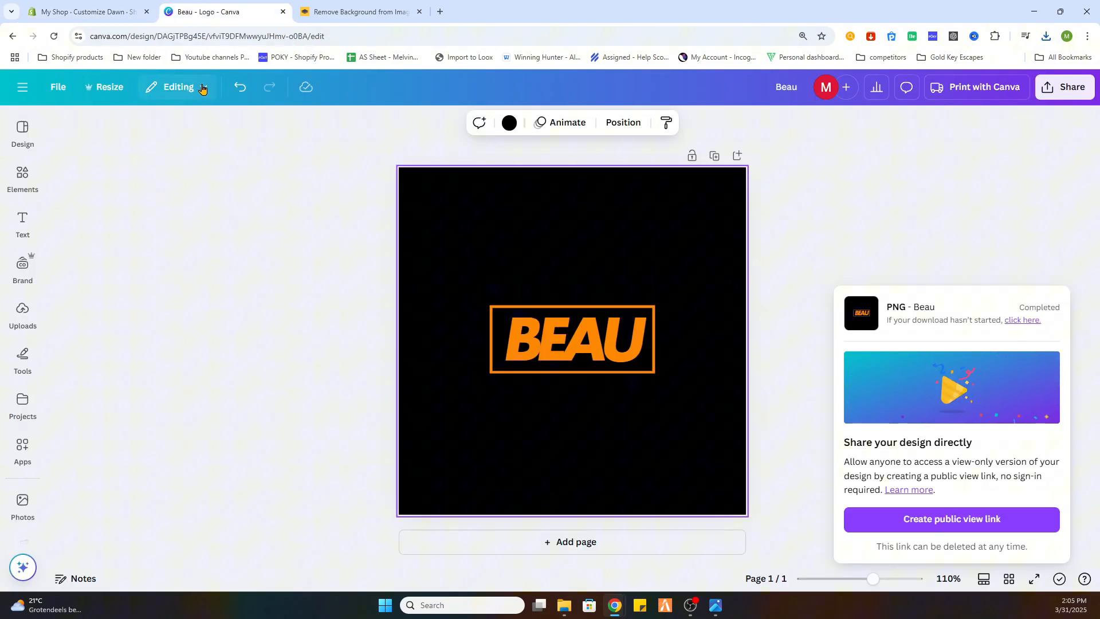
{"action": "left_click", "coordinate": [107, 86]}
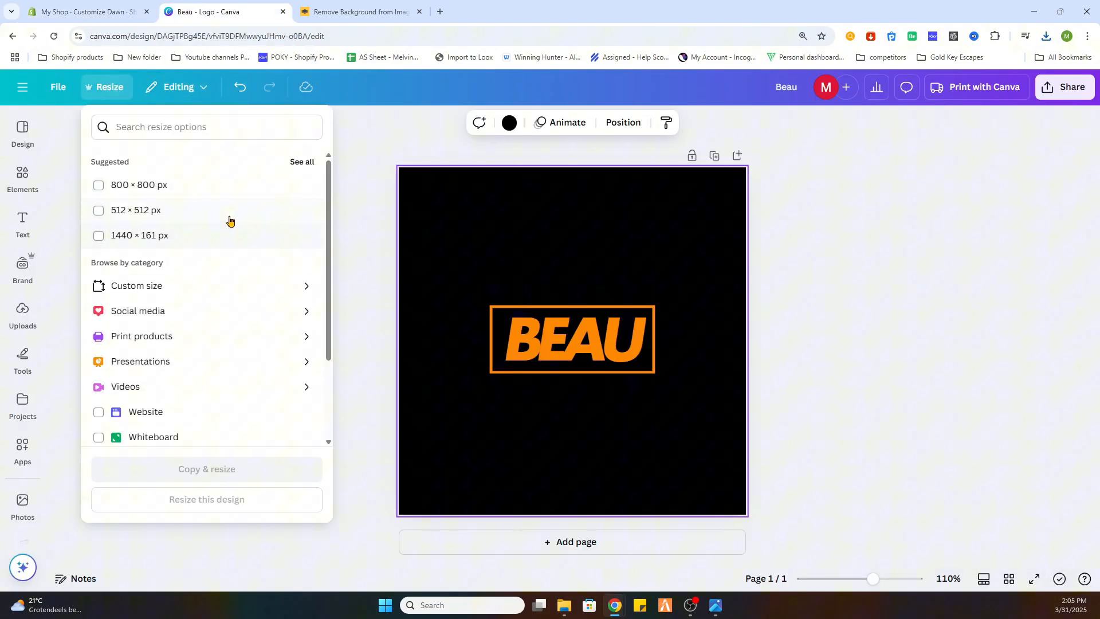
{"action": "mouse_move", "coordinate": [202, 242]}
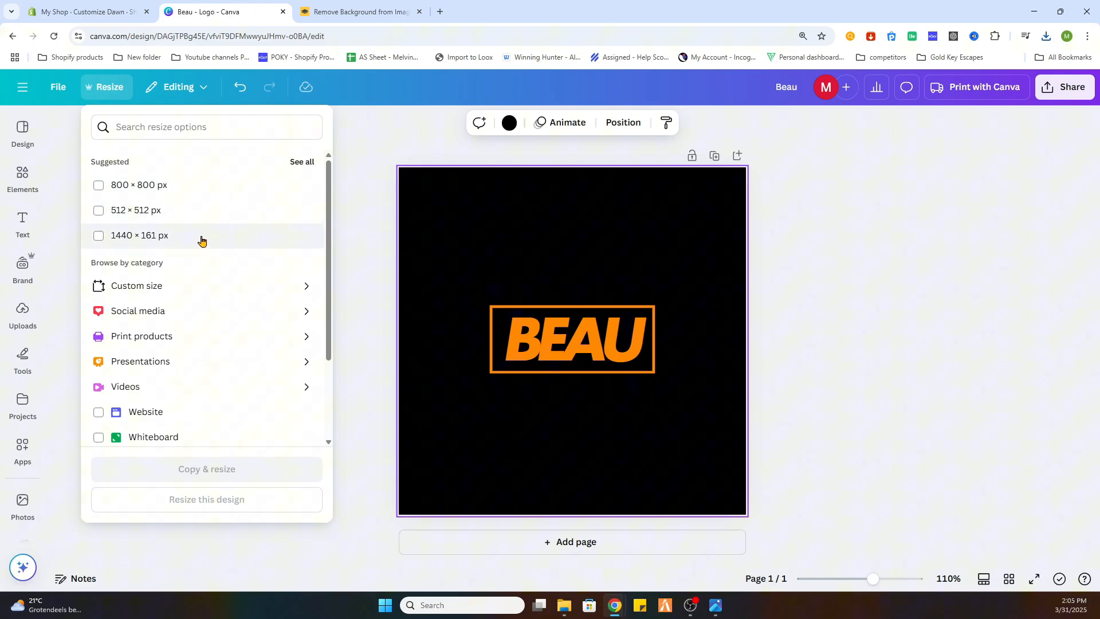
{"action": "mouse_move", "coordinate": [127, 240]}
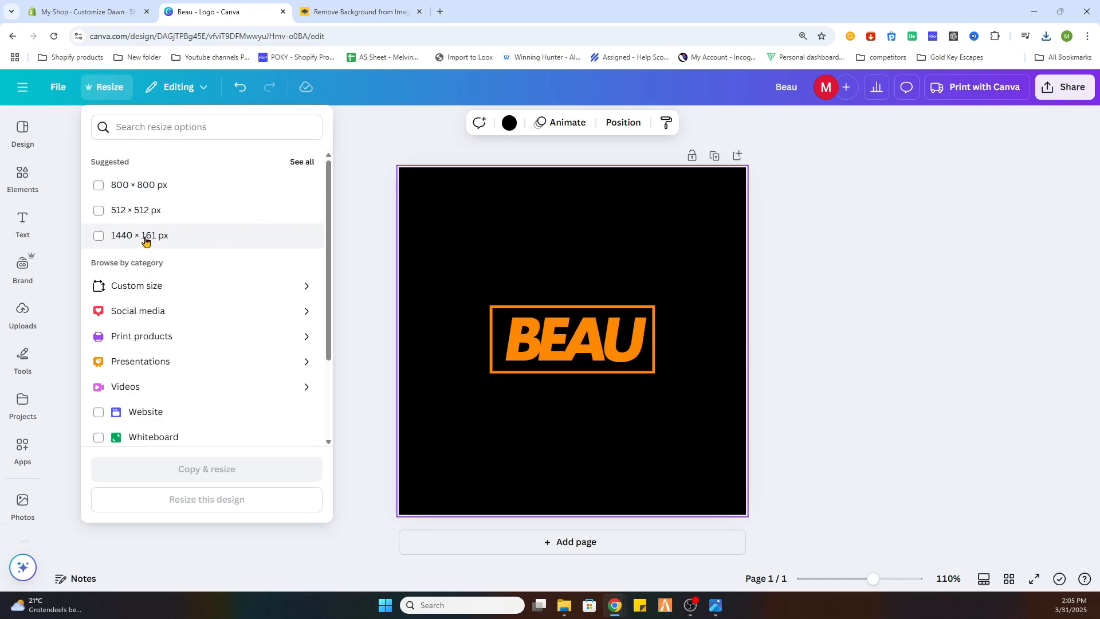
{"action": "left_click", "coordinate": [98, 236]}
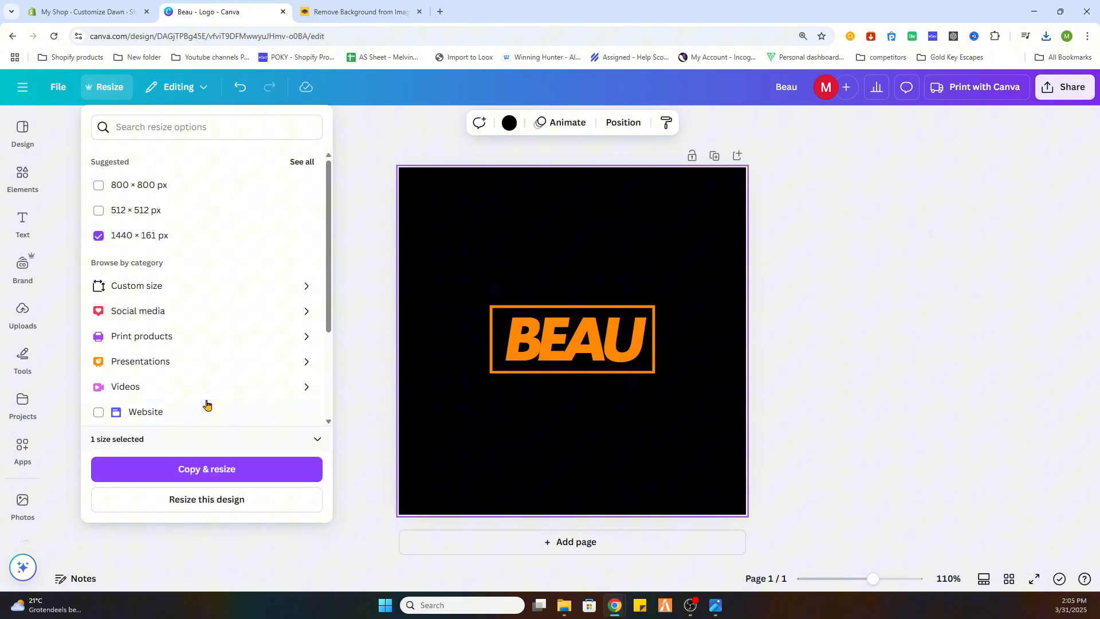
{"action": "left_click", "coordinate": [205, 468]}
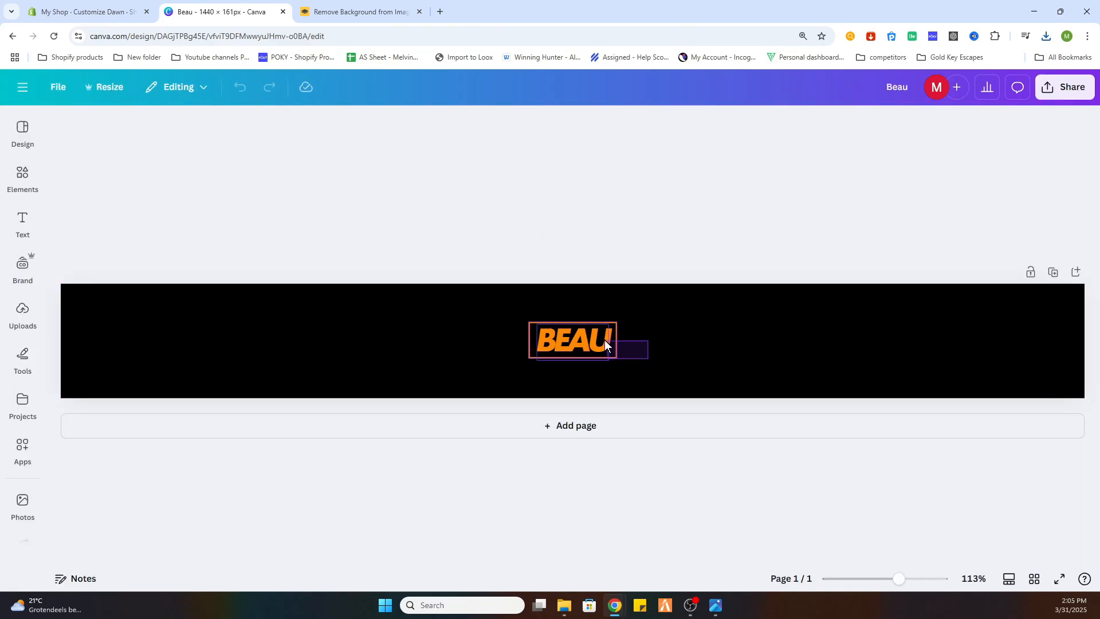
Scale the BEAU logo group to the banner's full height and centre it.
{"action": "left_click", "coordinate": [570, 342]}
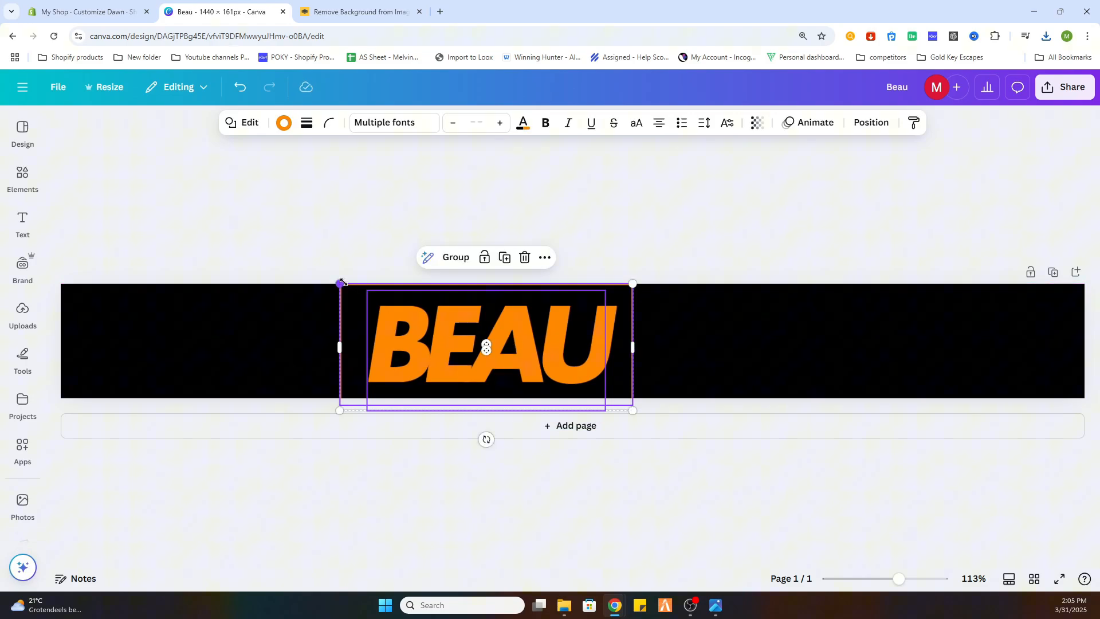
{"action": "left_click_drag", "start_coordinate": [486, 347], "coordinate": [514, 350]}
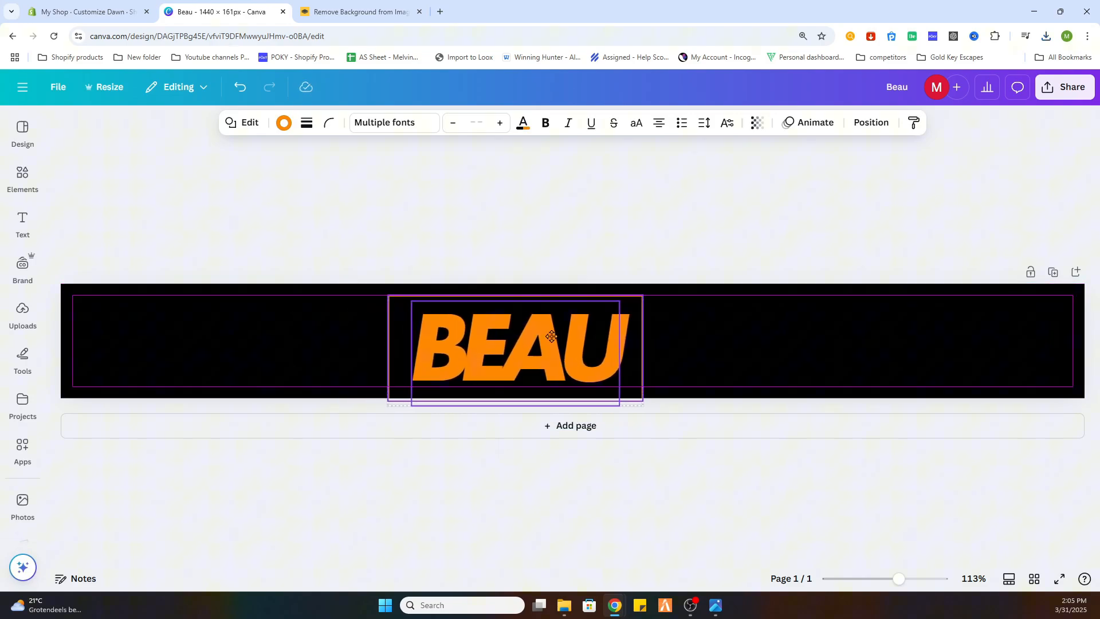
{"action": "left_click_drag", "start_coordinate": [551, 336], "coordinate": [568, 329]}
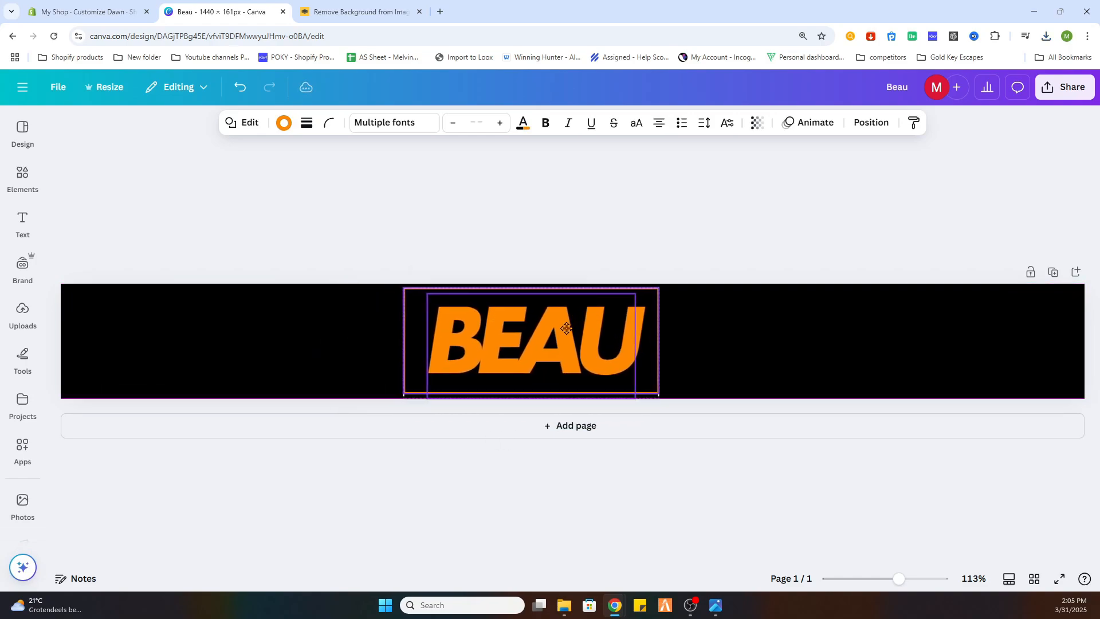
{"action": "left_click_drag", "start_coordinate": [566, 329], "coordinate": [598, 331]}
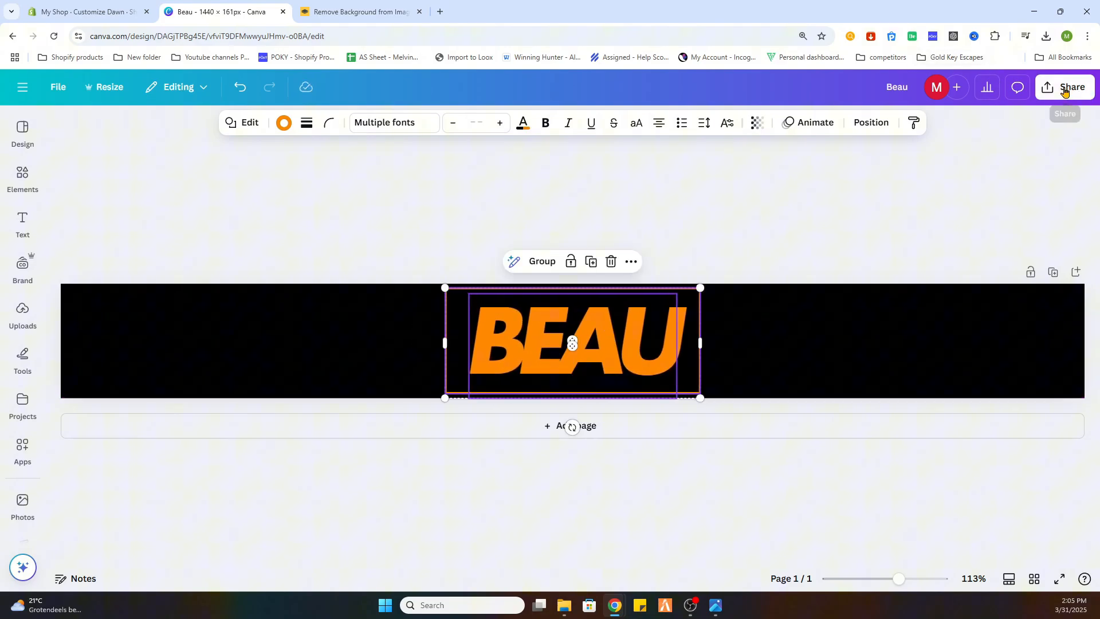
Download the BEAU banner as a transparent PNG and return to the Shopify editor.
{"action": "left_click", "coordinate": [1046, 87]}
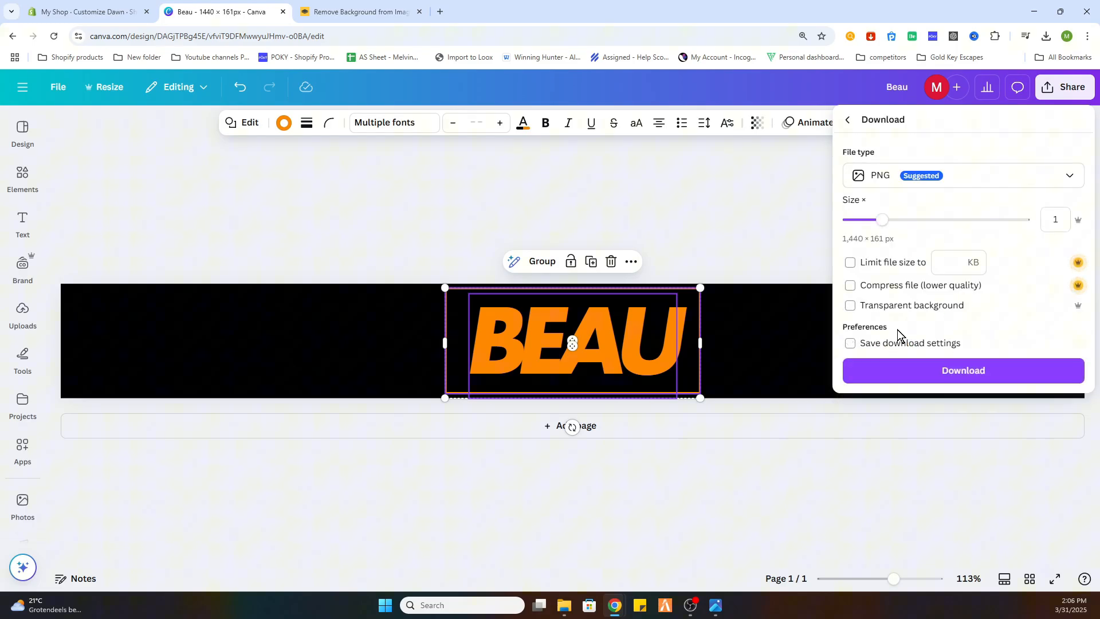
{"action": "left_click", "coordinate": [849, 305]}
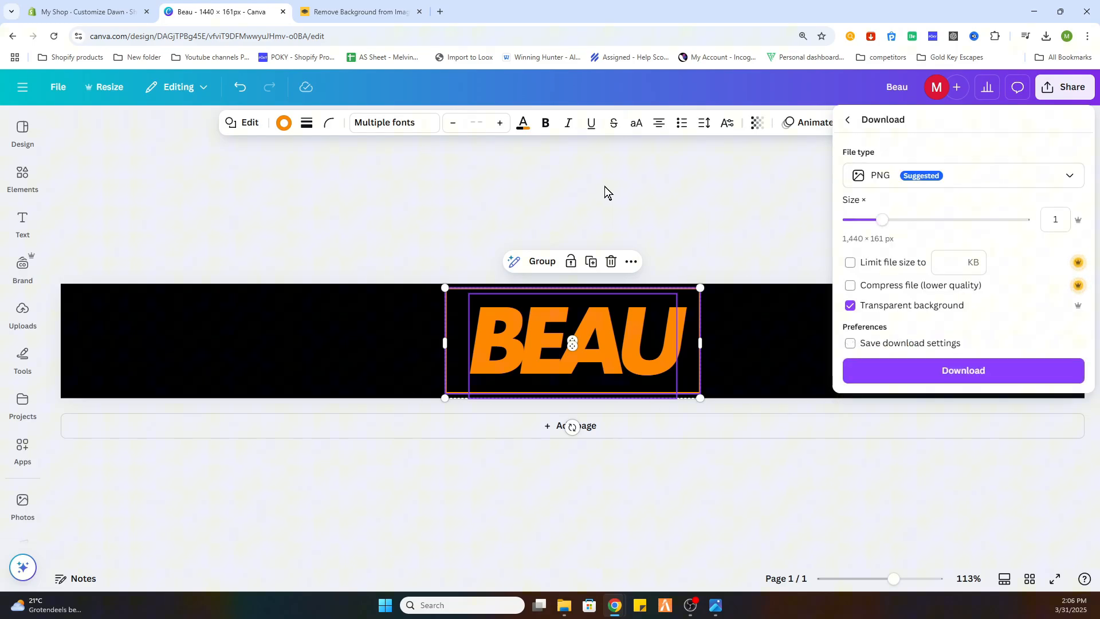
{"action": "mouse_move", "coordinate": [533, 180]}
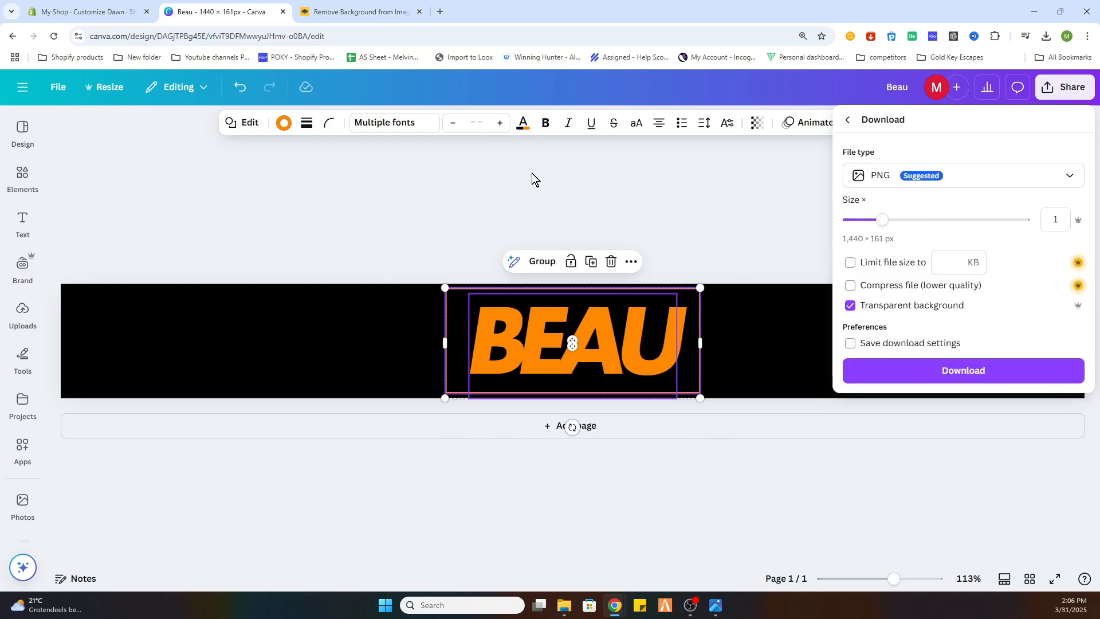
{"action": "mouse_move", "coordinate": [568, 76]}
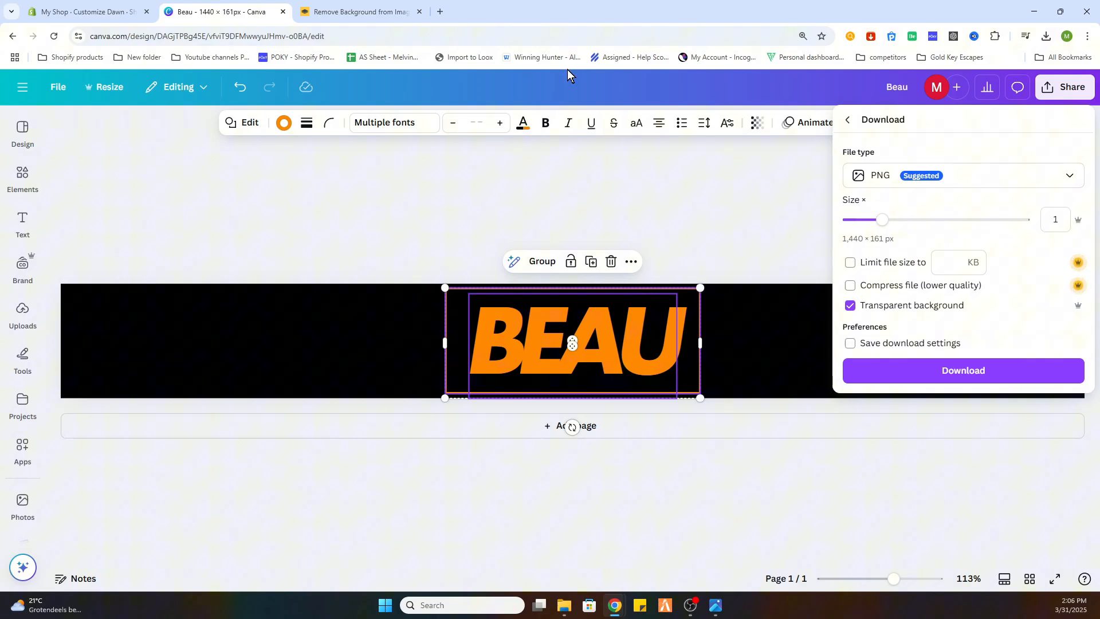
{"action": "left_click", "coordinate": [83, 11]}
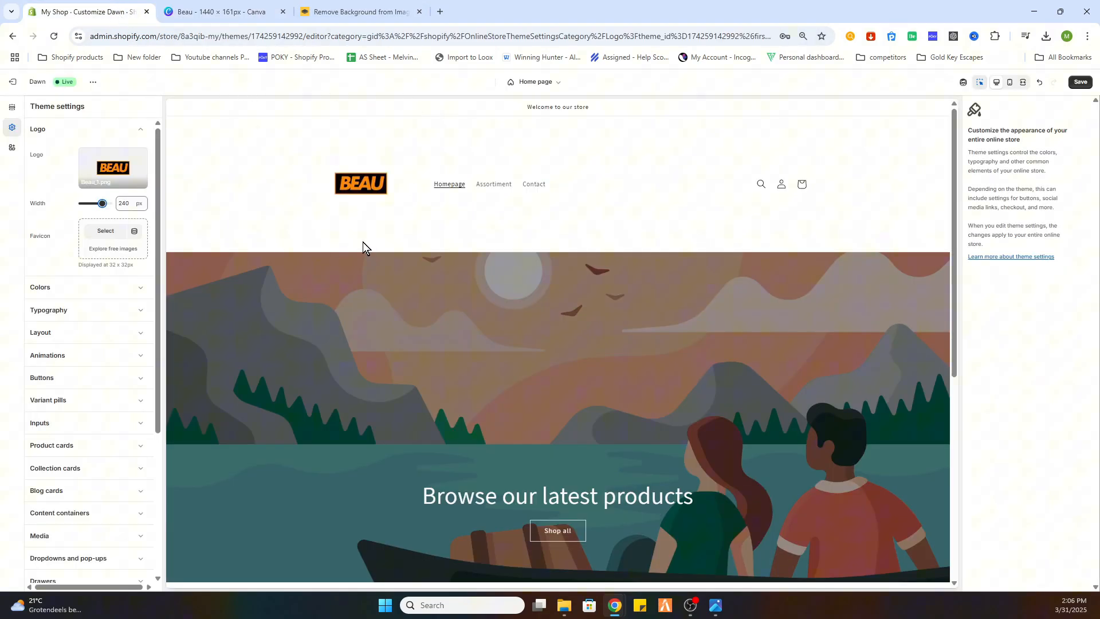
{"action": "left_click", "coordinate": [218, 12]}
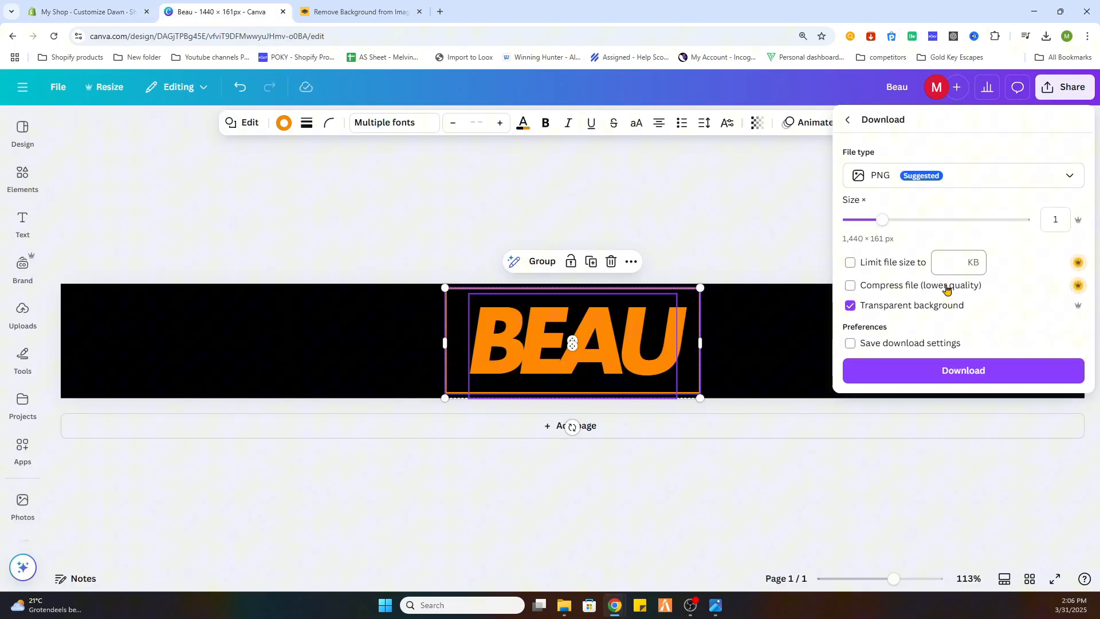
{"action": "left_click", "coordinate": [962, 370]}
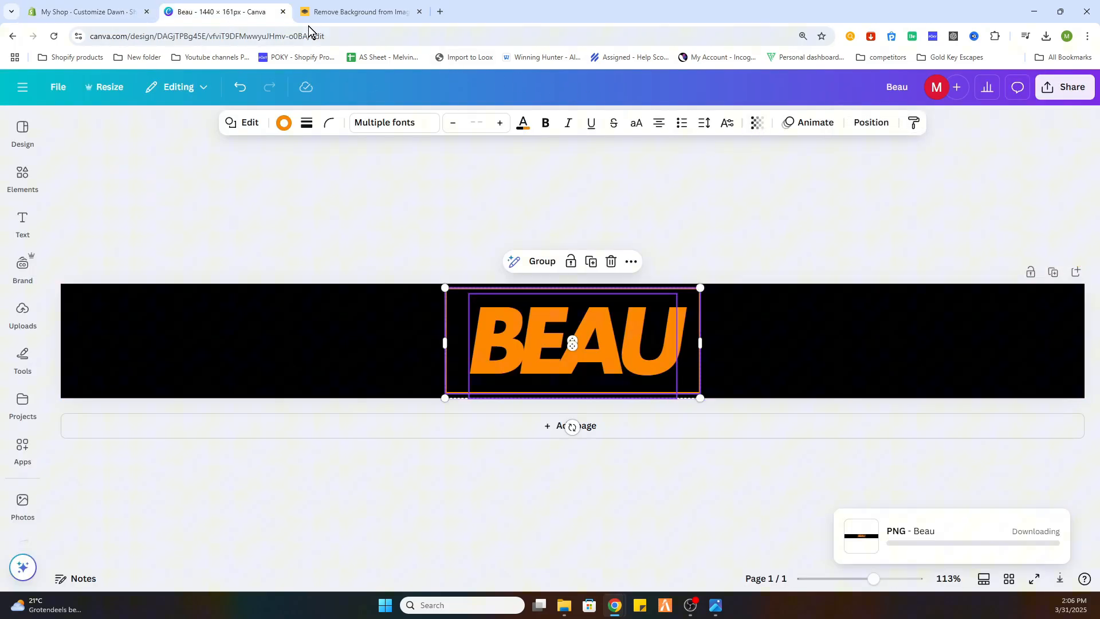
{"action": "left_click", "coordinate": [84, 12]}
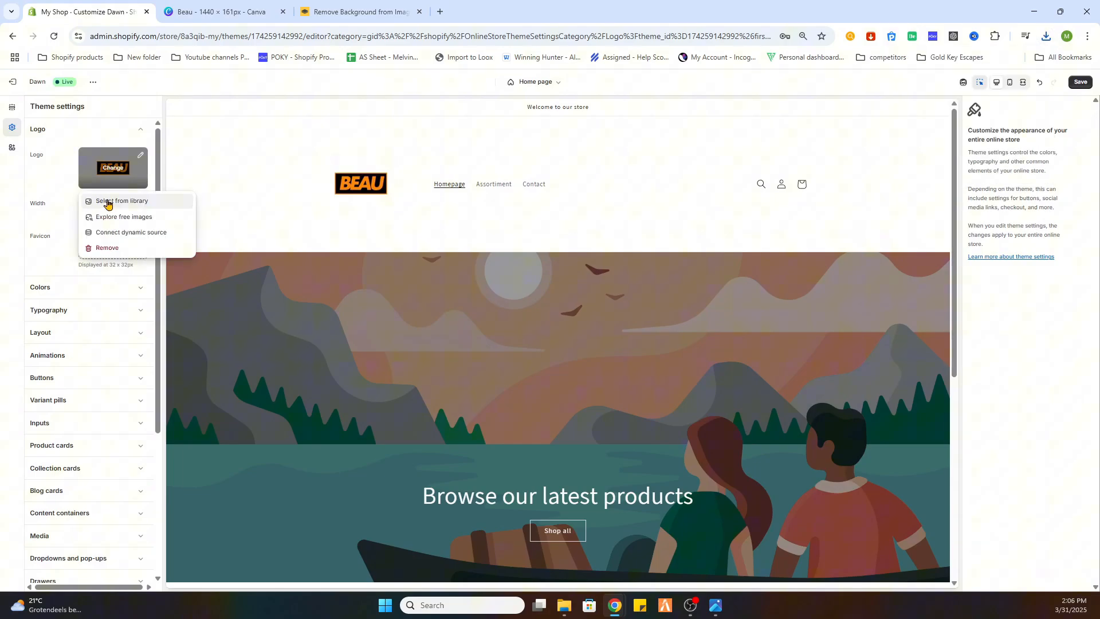
Upload Beau_2.png from the image library and set it as the store header logo.
{"action": "left_click", "coordinate": [123, 202]}
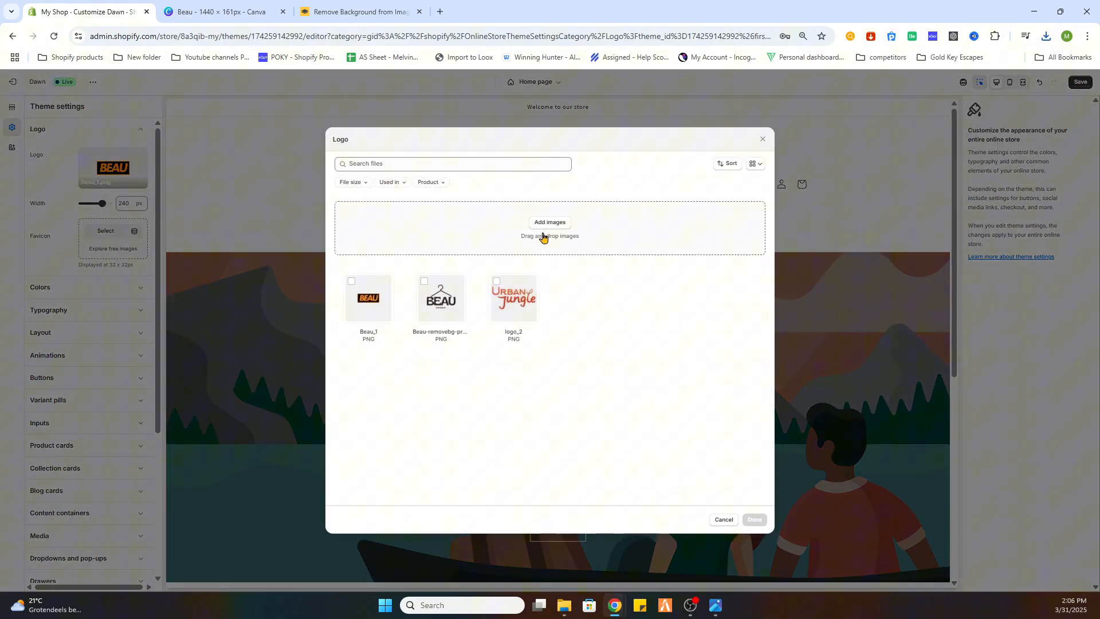
{"action": "left_click", "coordinate": [551, 222]}
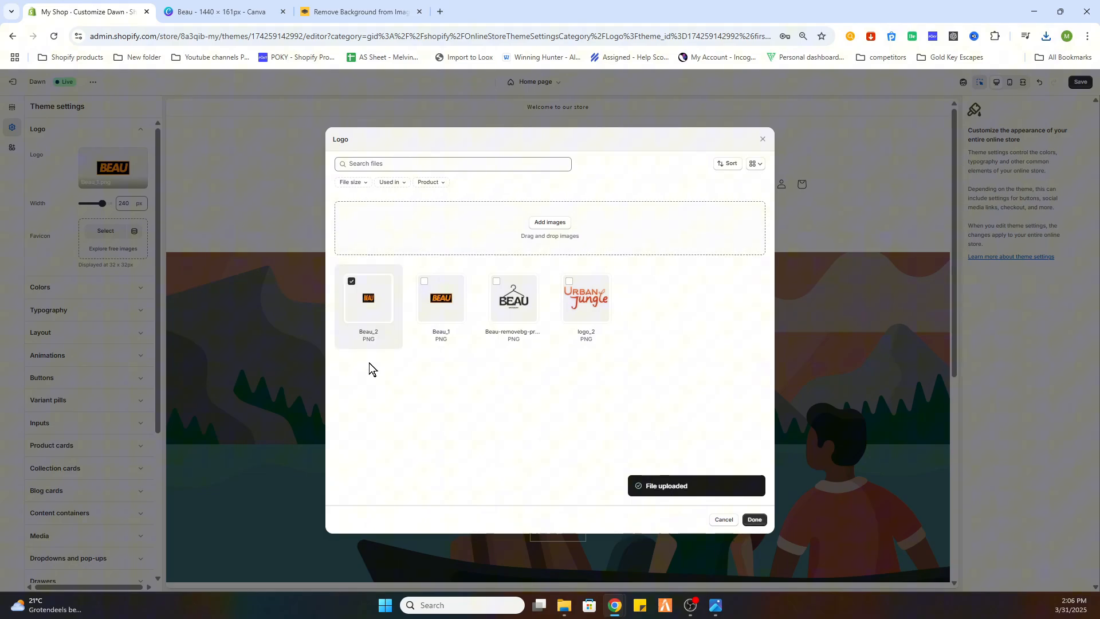
{"action": "left_click", "coordinate": [752, 519]}
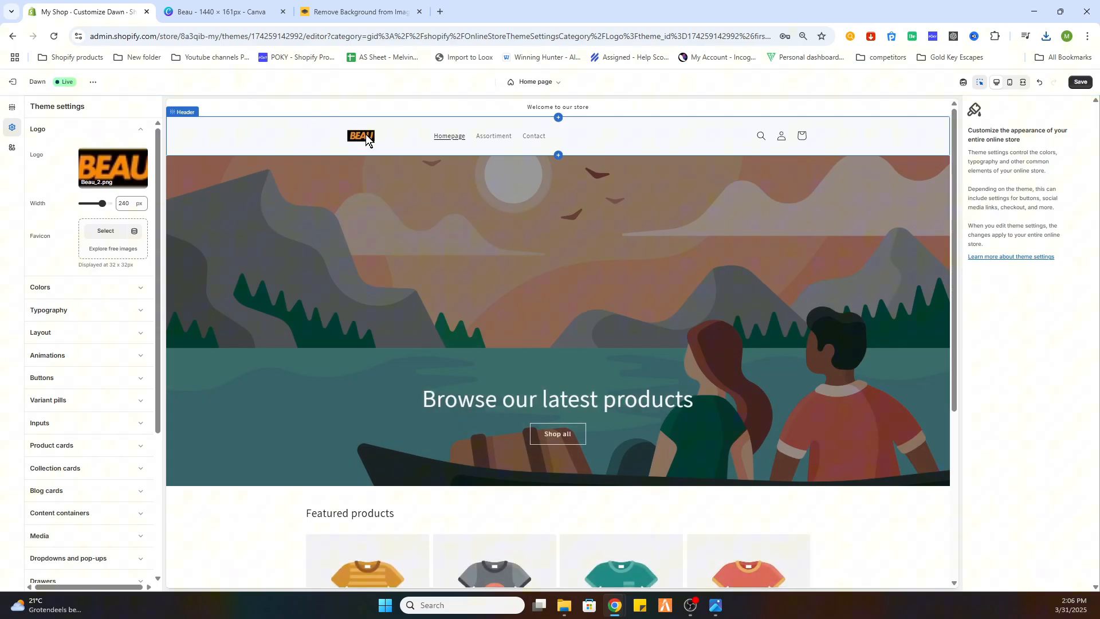
Raise the header logo width from 240 px to 300 px with the Width slider.
{"action": "left_click", "coordinate": [361, 135]}
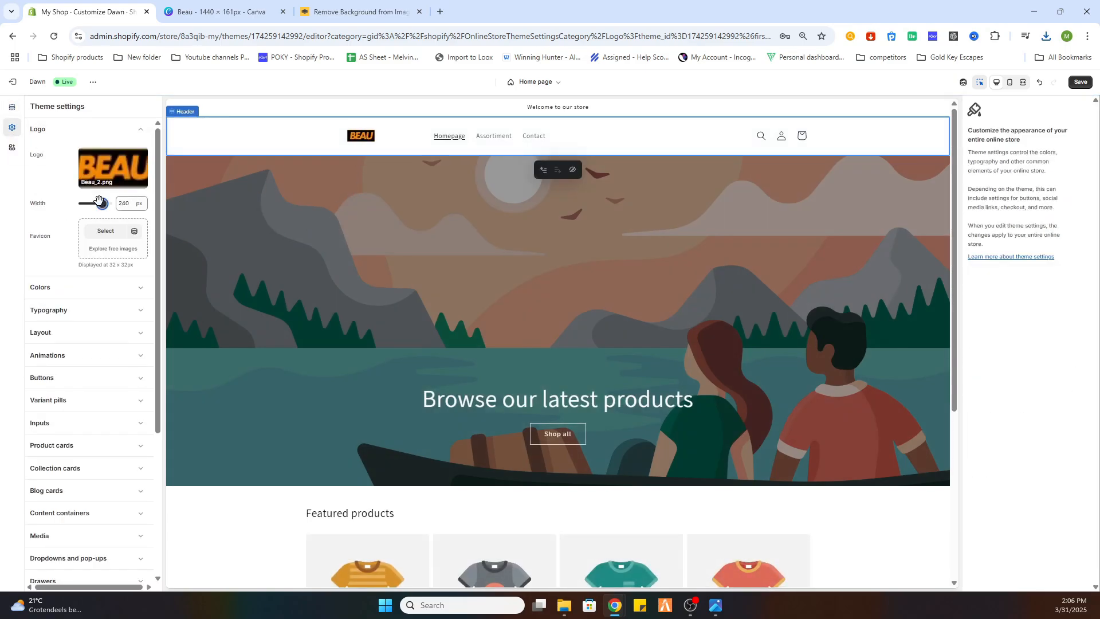
{"action": "left_click_drag", "start_coordinate": [92, 206], "coordinate": [108, 206]}
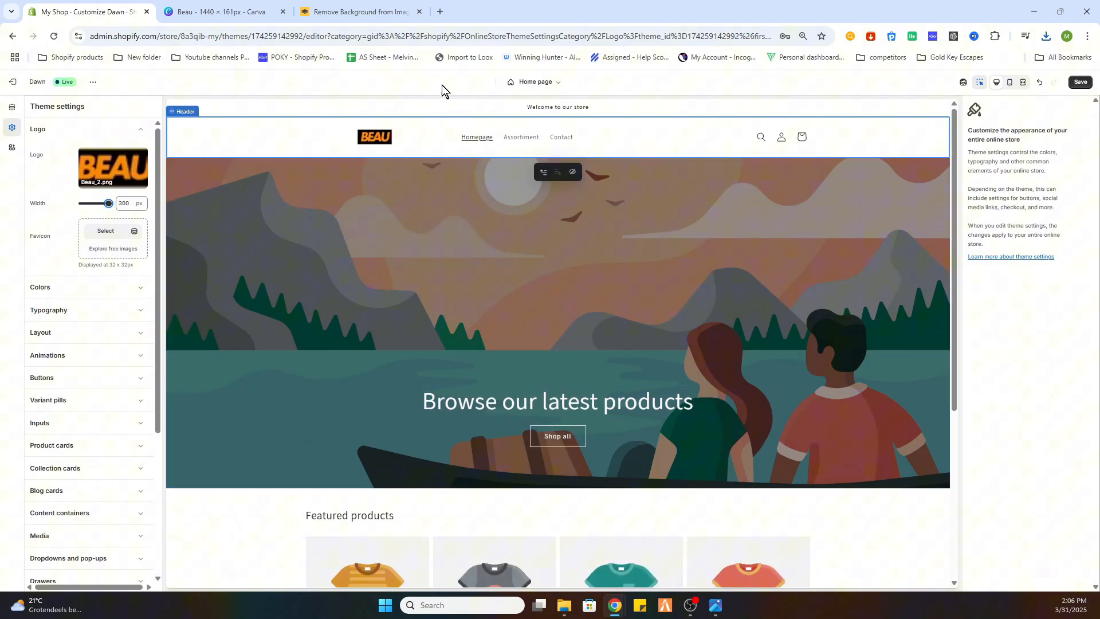
{"action": "mouse_move", "coordinate": [477, 138]}
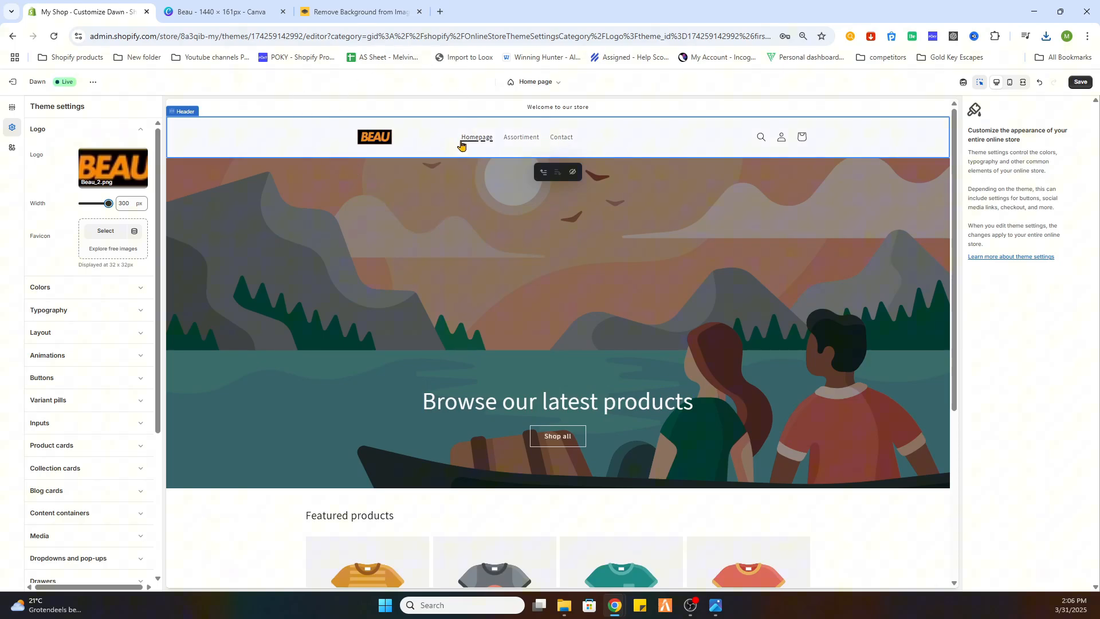